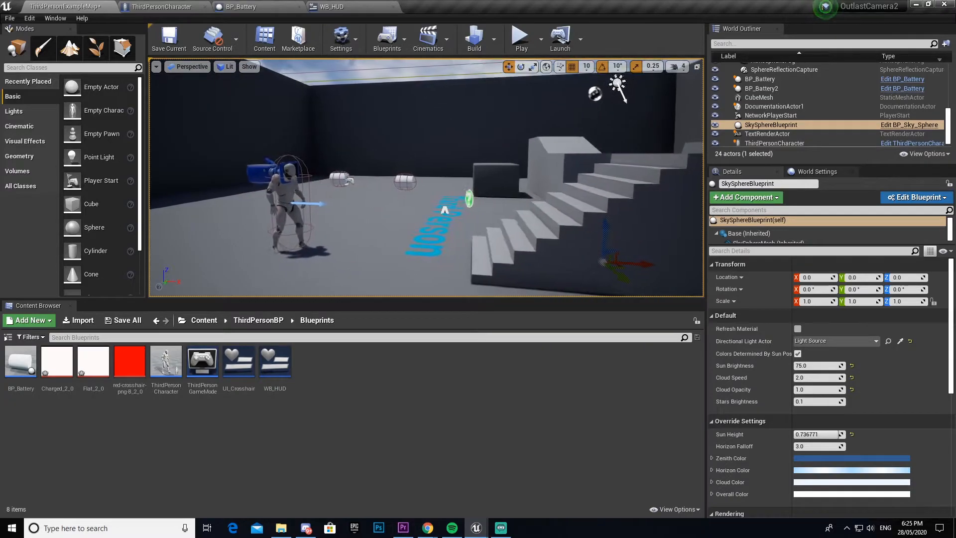
Step: Test-play the level, then switch to the ThirdPersonCharacter blueprint
{"action": "left_click", "coordinate": [520, 36]}
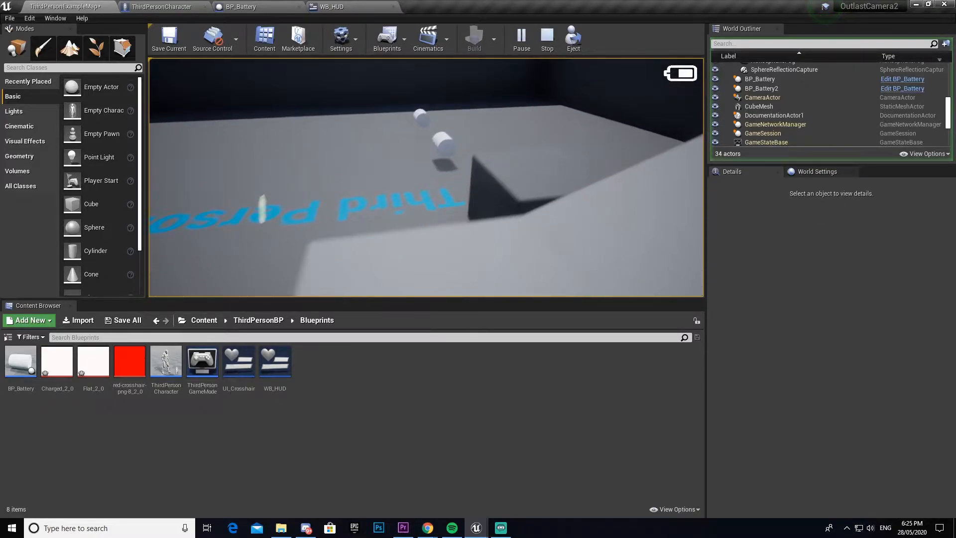
{"action": "left_click", "coordinate": [546, 38]}
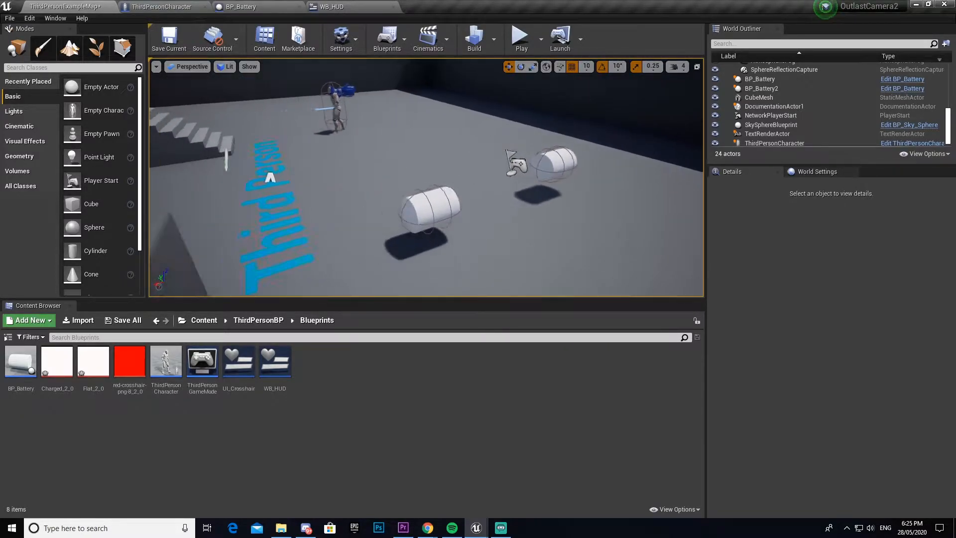
{"action": "left_click", "coordinate": [162, 7]}
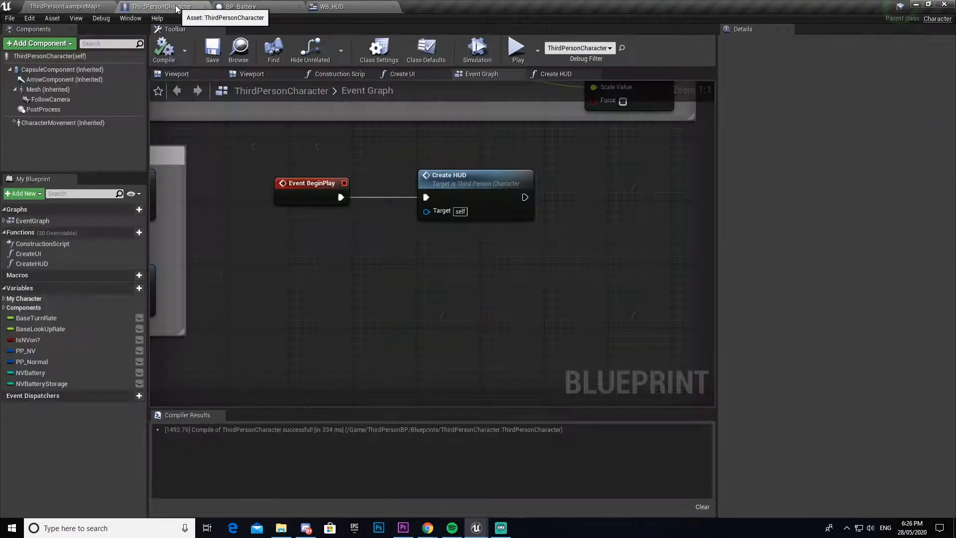
{"action": "scroll", "scroll_direction": "down", "scroll_amount": 3}
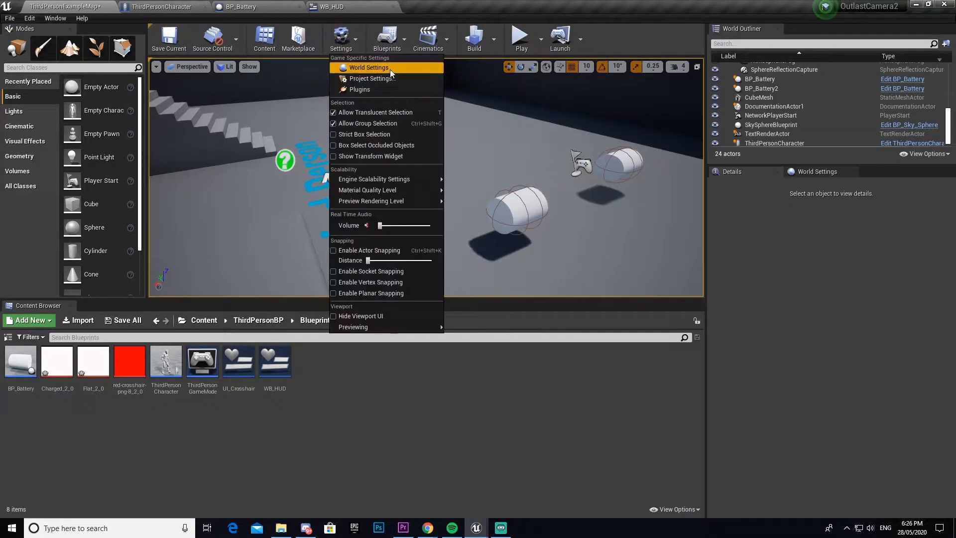
Step: Add a Reload action mapping in the project's Input settings and assign its key
{"action": "left_click", "coordinate": [372, 78]}
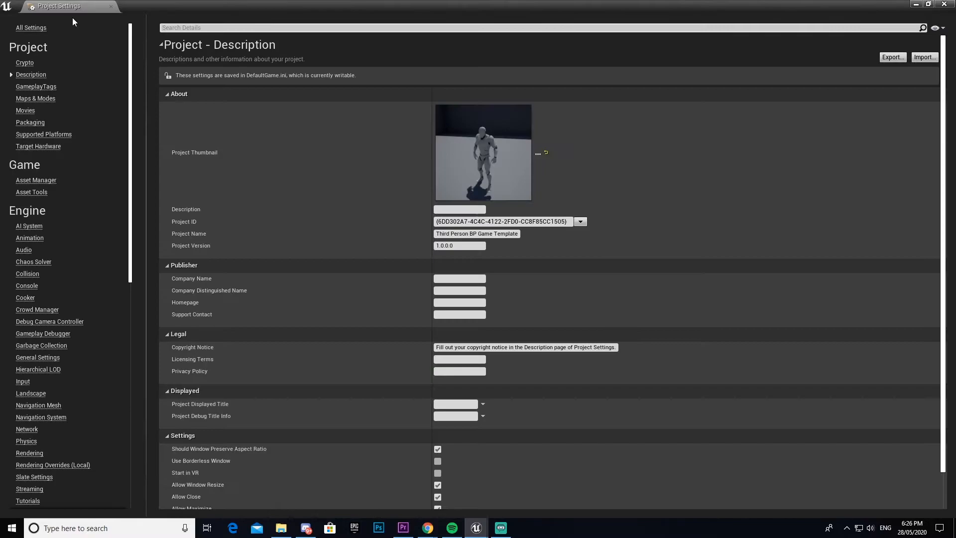
{"action": "mouse_move", "coordinate": [26, 321]}
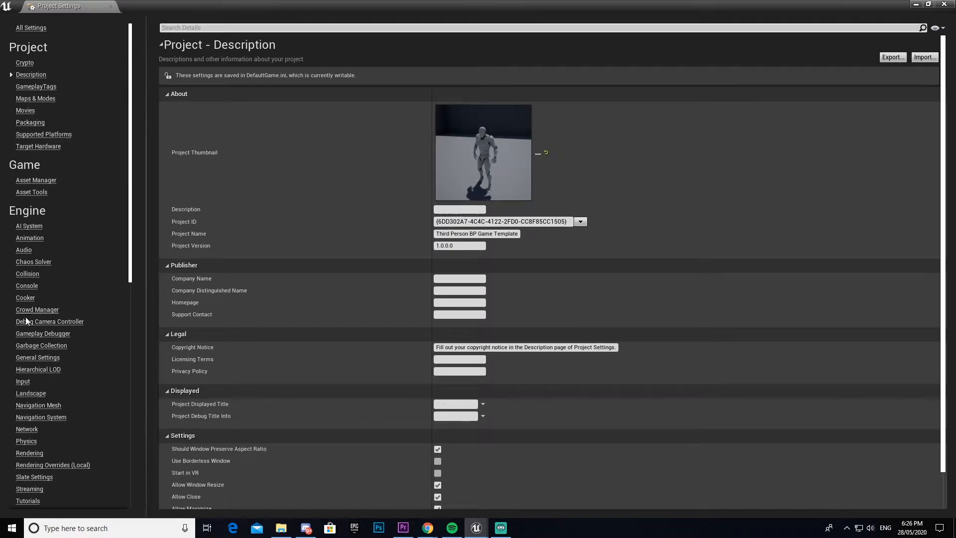
{"action": "mouse_move", "coordinate": [22, 388]}
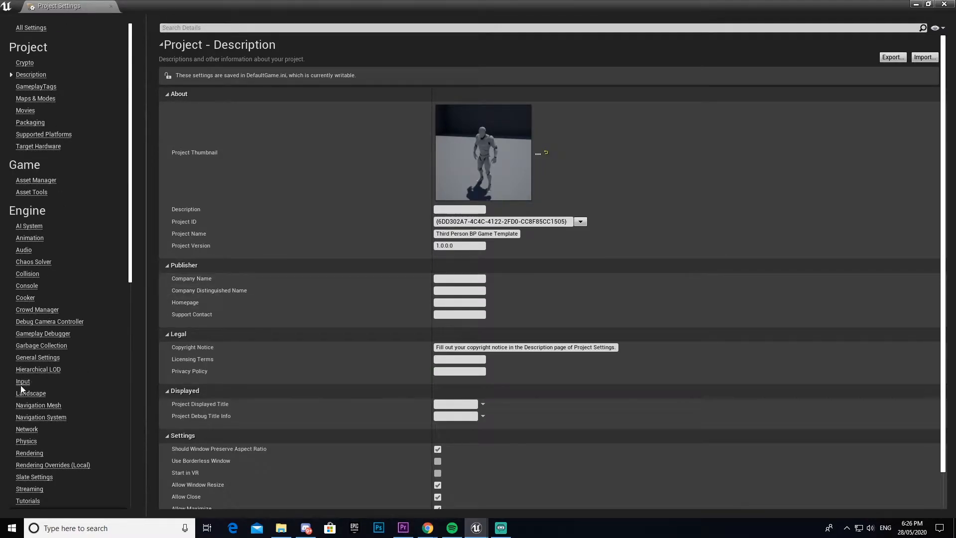
{"action": "left_click", "coordinate": [22, 381]}
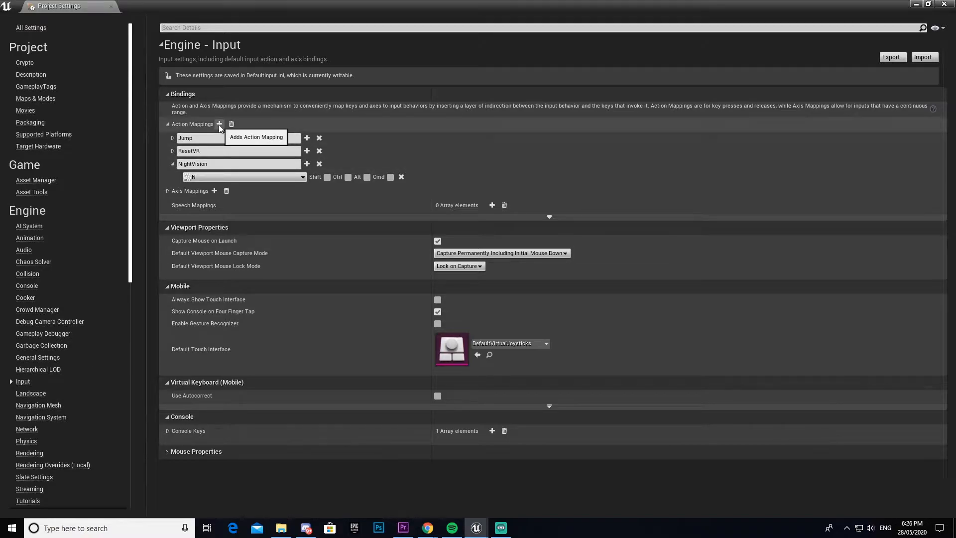
{"action": "left_click", "coordinate": [219, 124]}
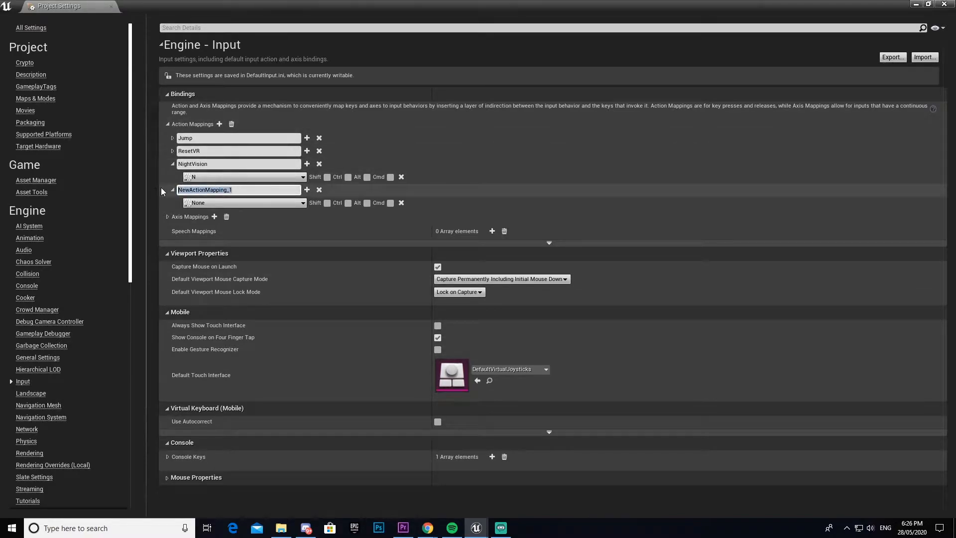
{"action": "type", "text": "R"}
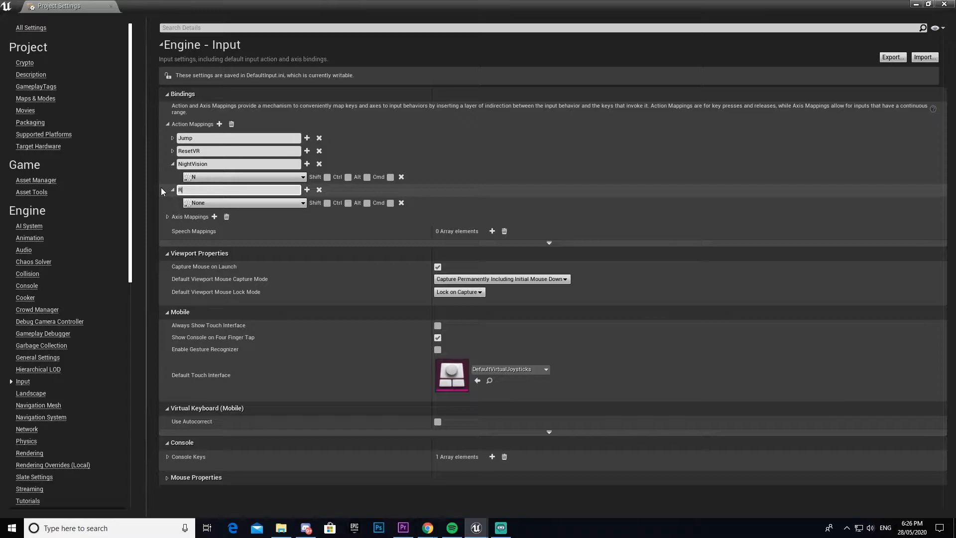
{"action": "type", "text": "eload"}
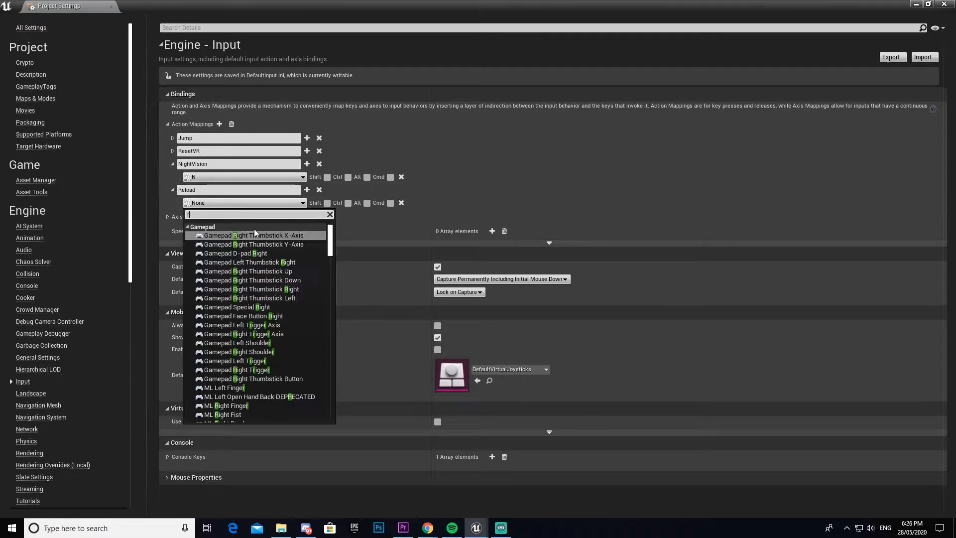
{"action": "left_click", "coordinate": [244, 203]}
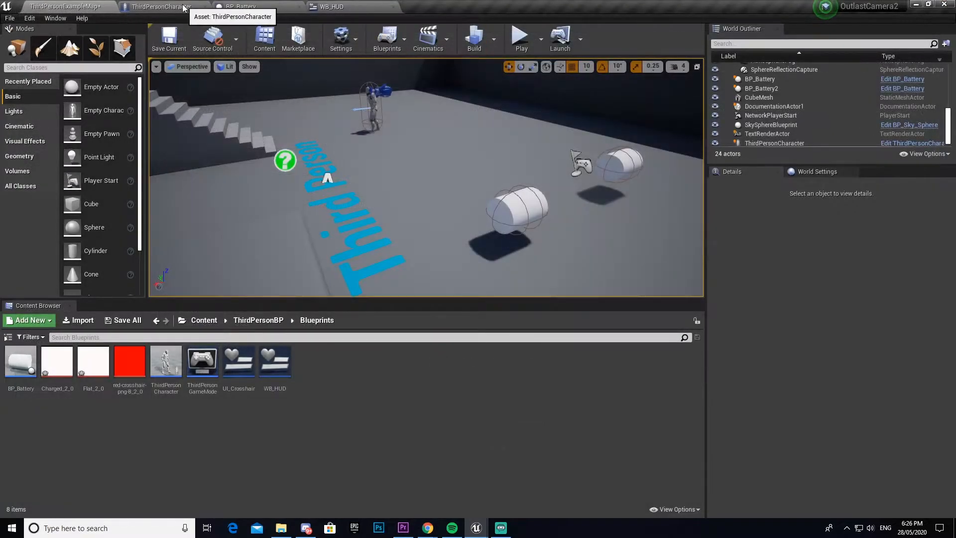
Step: Place an InputAction Reload event whose Pressed output drives a new Branch
{"action": "left_click", "coordinate": [158, 6]}
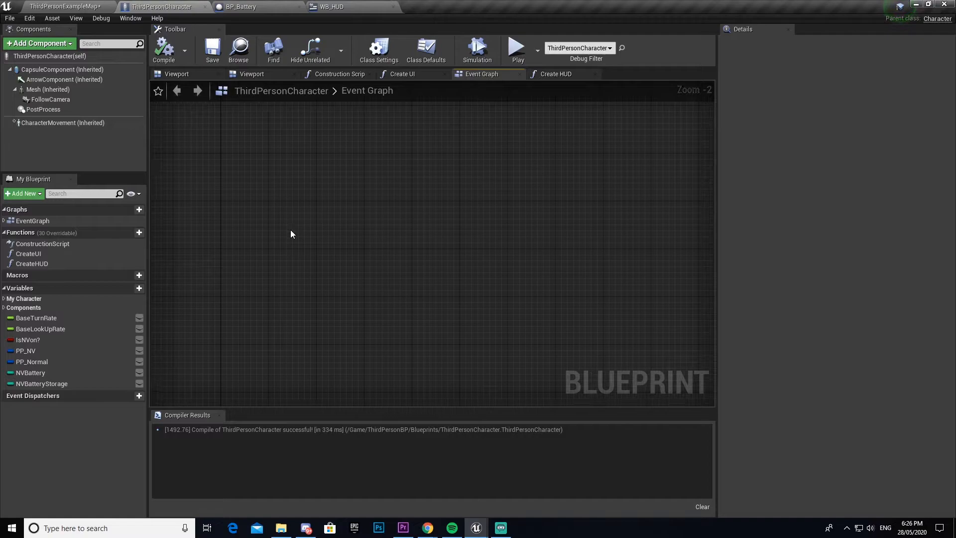
{"action": "right_click", "coordinate": [291, 234]}
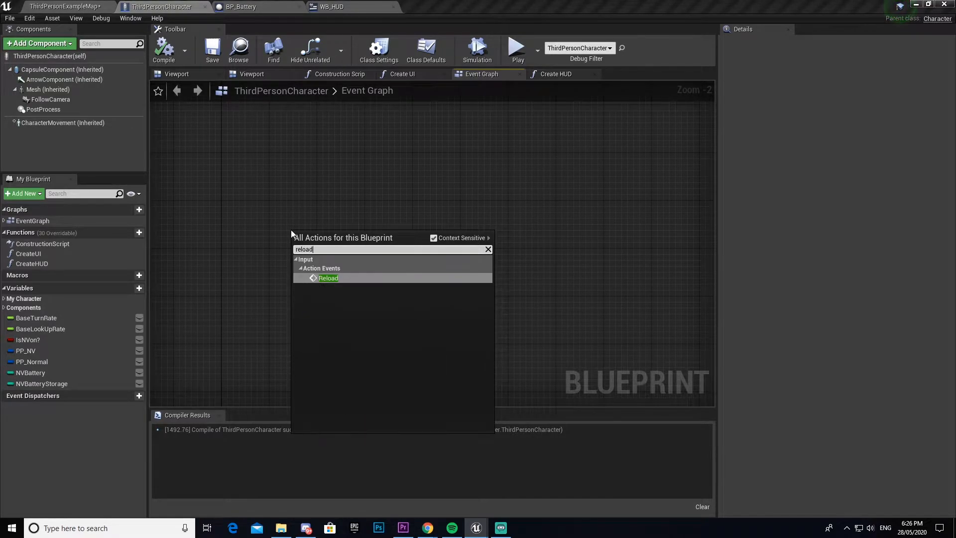
{"action": "left_click", "coordinate": [328, 278]}
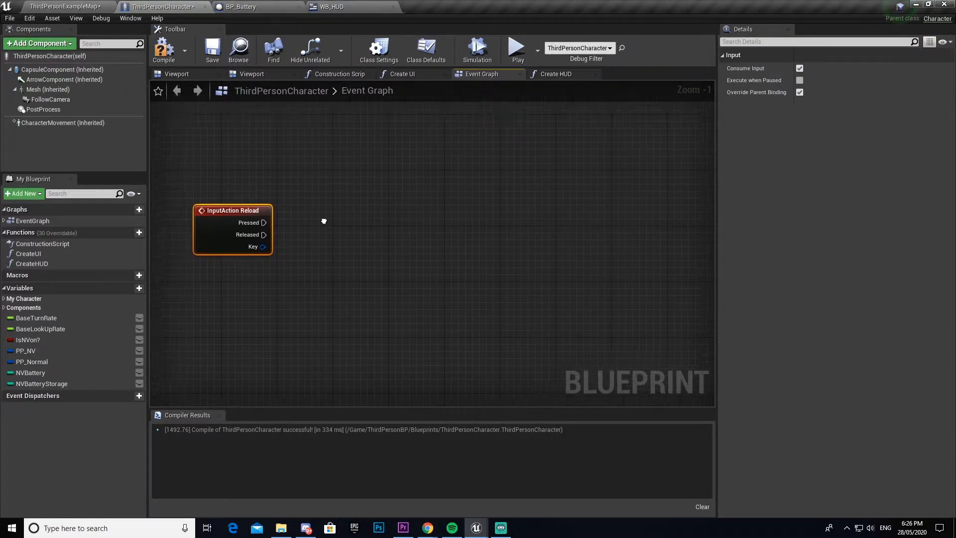
{"action": "left_click_drag", "start_coordinate": [263, 222], "coordinate": [354, 223]}
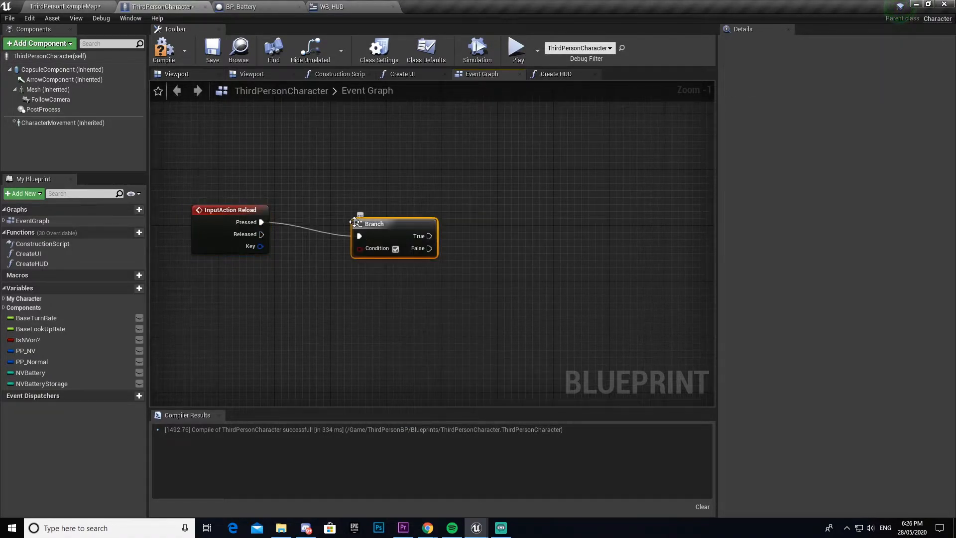
Step: Bring IsNVon? and NVBattery Storage into the graph and reposition the Branch
{"action": "left_click", "coordinate": [27, 340]}
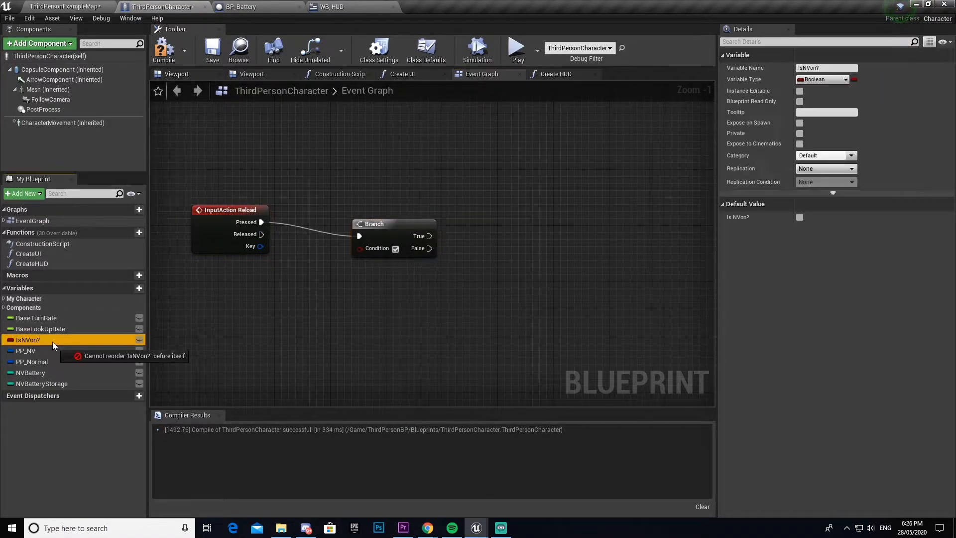
{"action": "left_click_drag", "start_coordinate": [28, 340], "coordinate": [353, 303]}
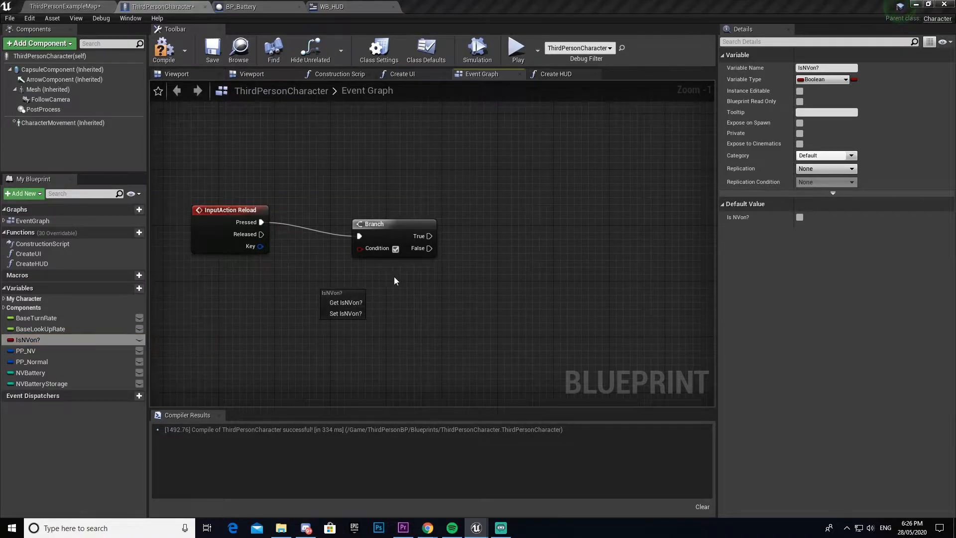
{"action": "left_click", "coordinate": [345, 303]}
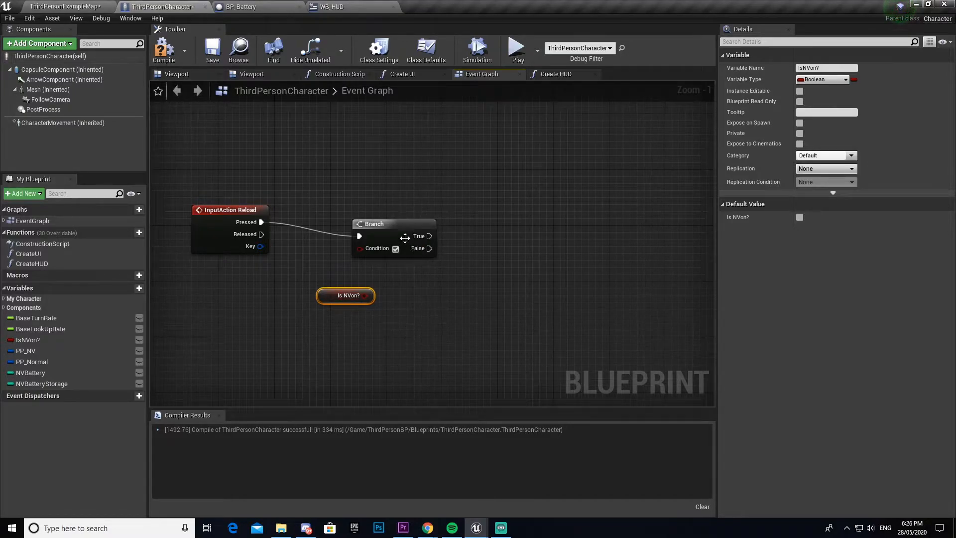
{"action": "left_click_drag", "start_coordinate": [393, 235], "coordinate": [380, 222]}
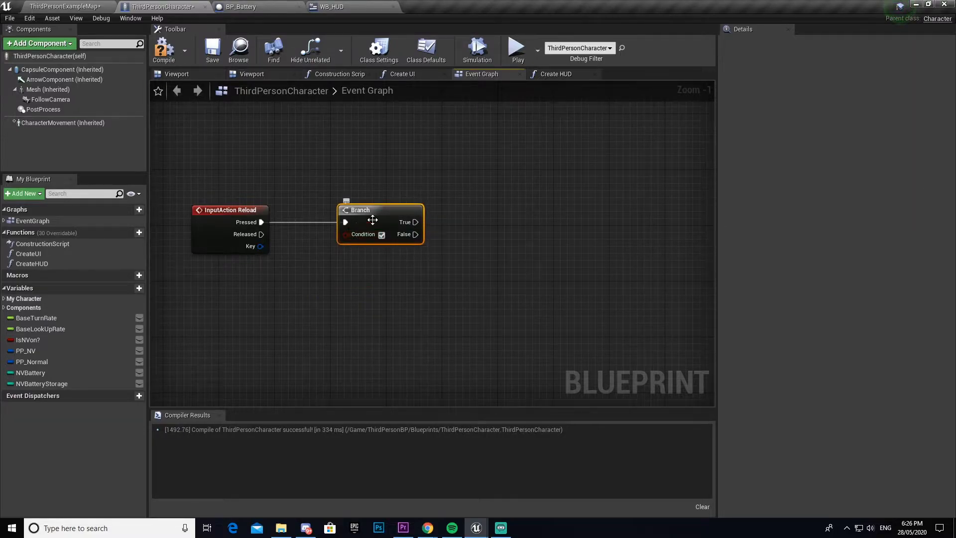
{"action": "left_click_drag", "start_coordinate": [373, 221], "coordinate": [402, 241]}
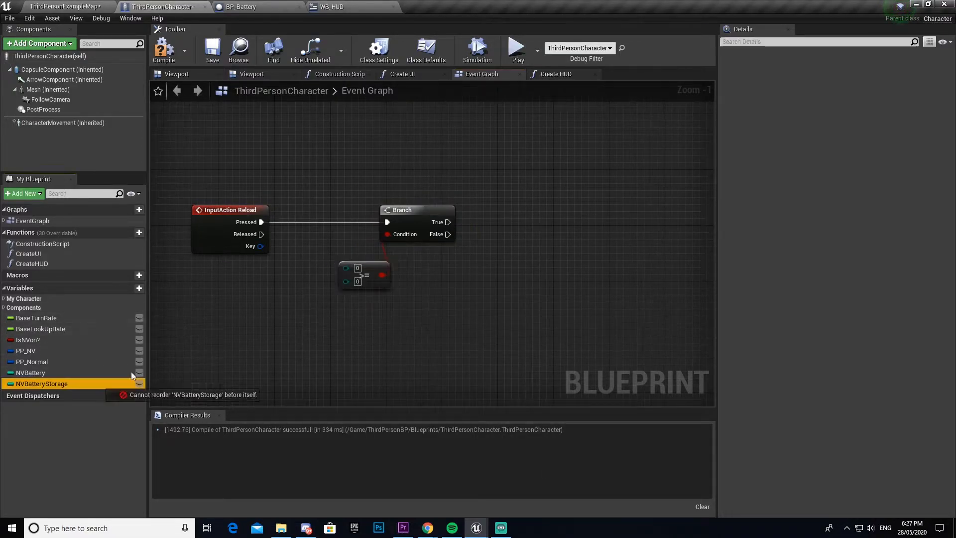
{"action": "left_click_drag", "start_coordinate": [42, 384], "coordinate": [288, 288]}
{"action": "type", "text": "1"}
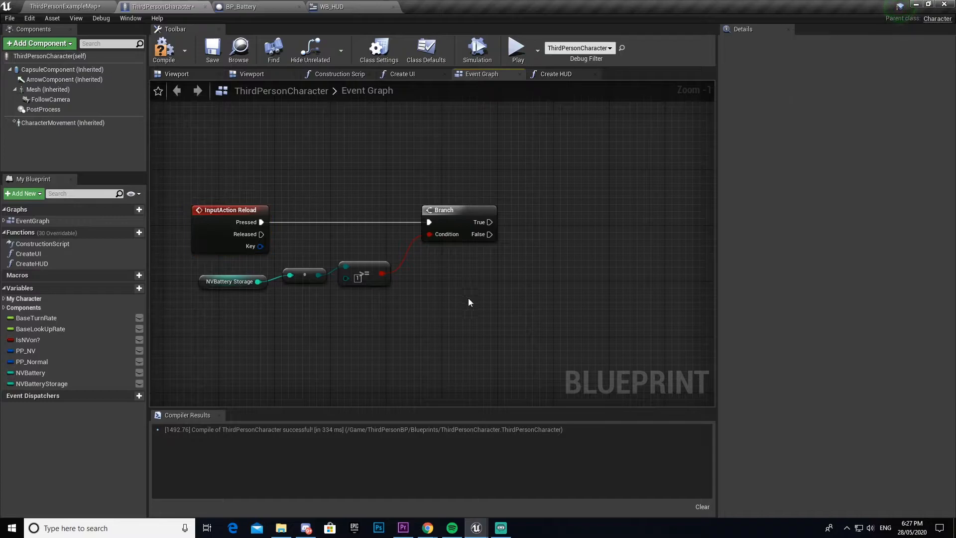
{"action": "mouse_move", "coordinate": [402, 165]}
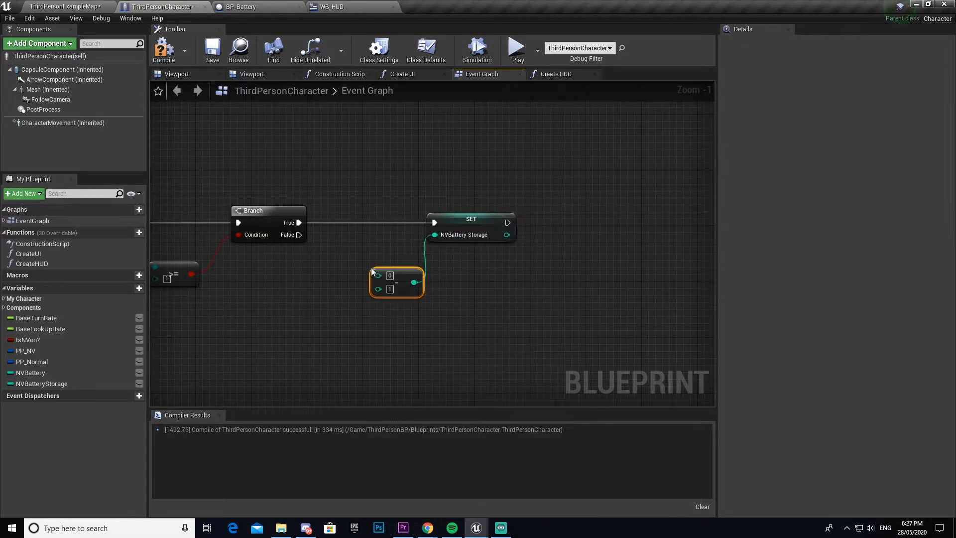
Step: Make Reload's true path decrement NVBattery Storage and set NVBattery to 80
{"action": "left_click", "coordinate": [42, 383]}
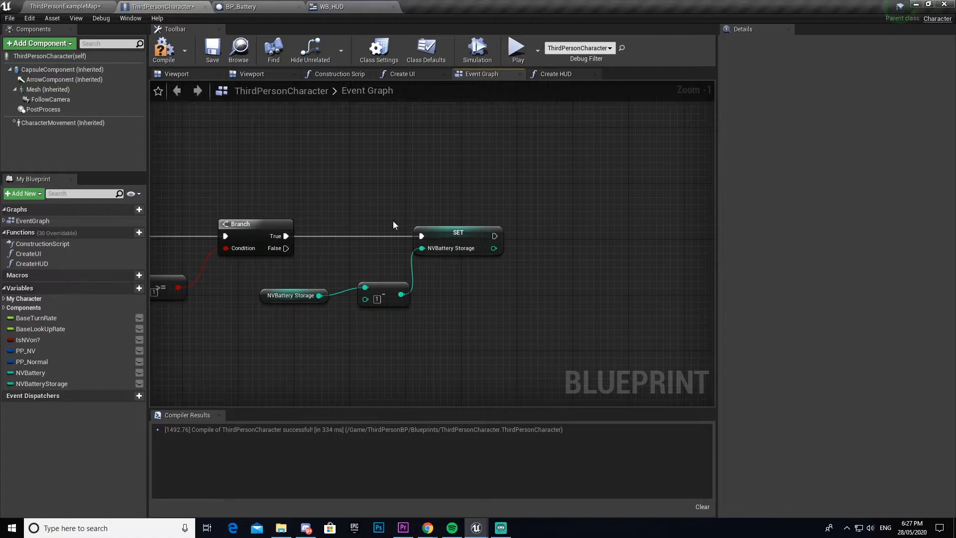
{"action": "left_click_drag", "start_coordinate": [495, 237], "coordinate": [502, 239]}
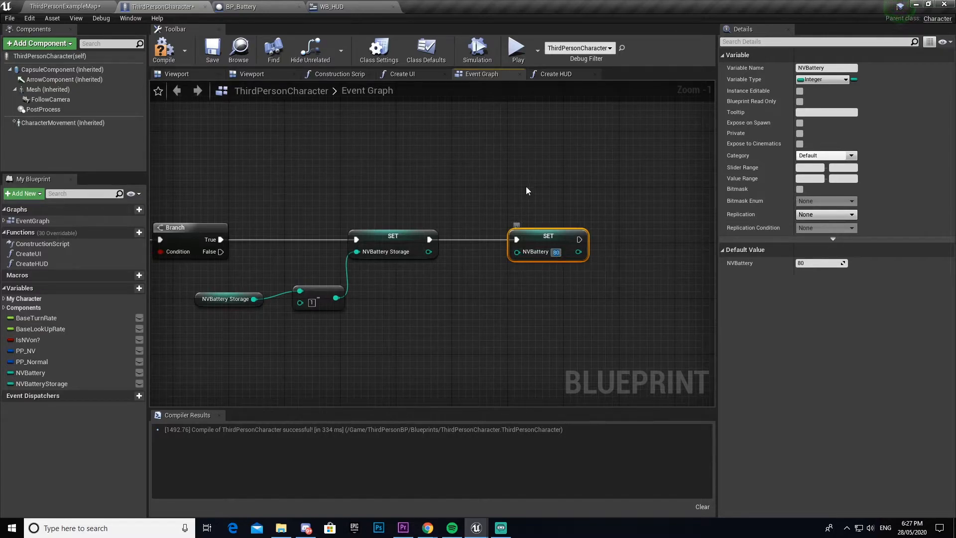
{"action": "mouse_move", "coordinate": [535, 251]}
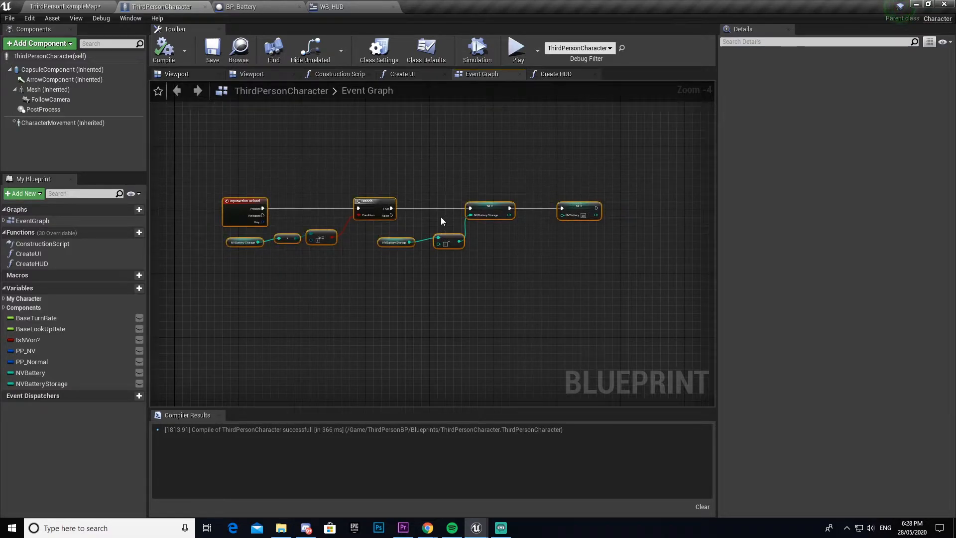
{"action": "type", "text": "Reload System"}
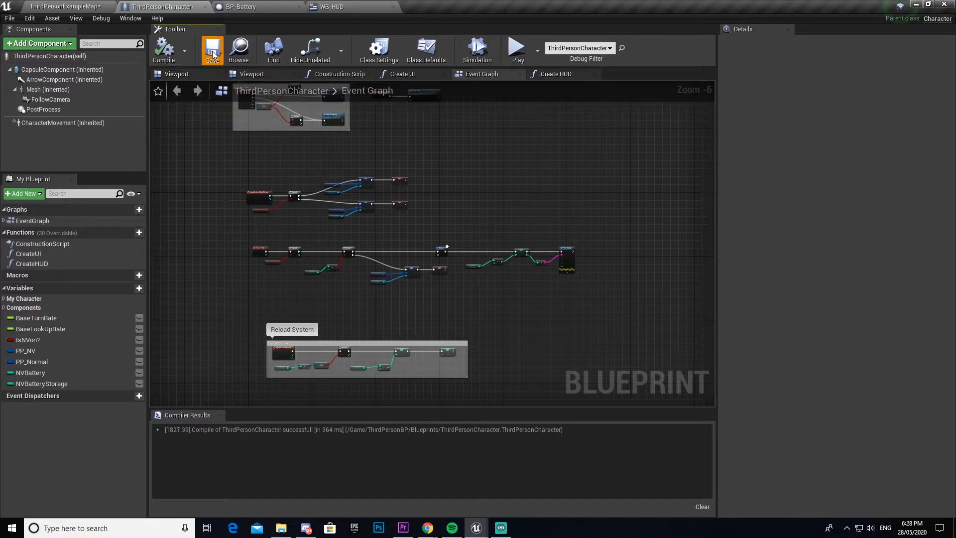
Step: Save the ThirdPersonCharacter blueprint and switch to another editor tab
{"action": "left_click", "coordinate": [61, 7]}
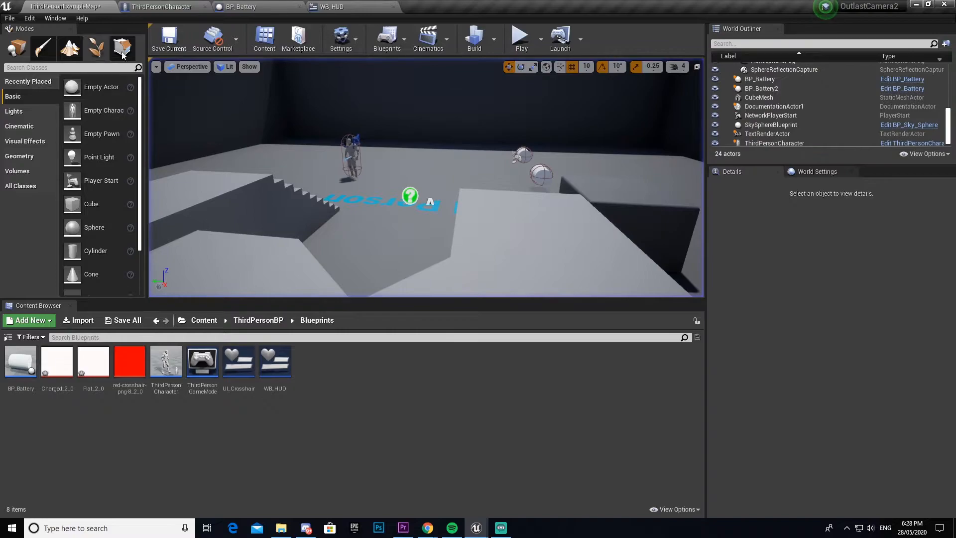
{"action": "left_click", "coordinate": [329, 6]}
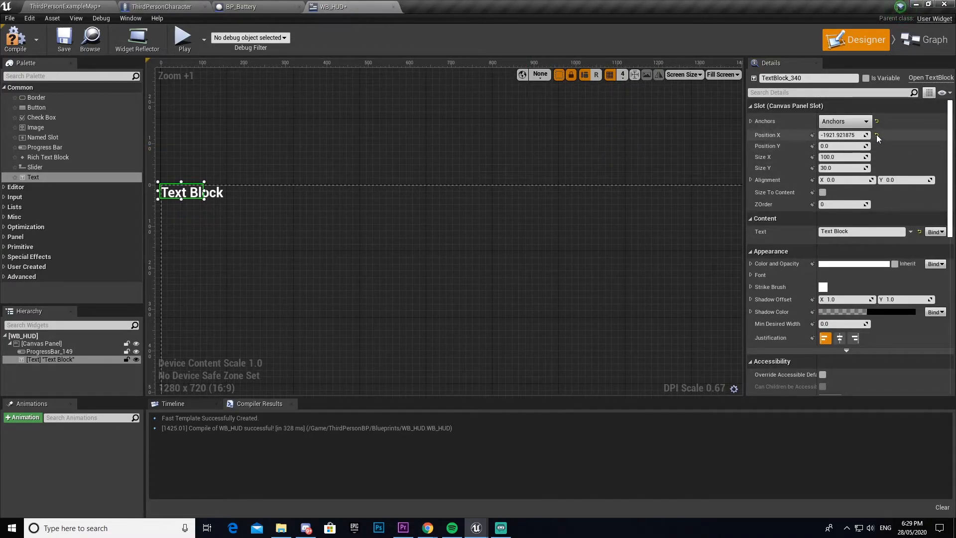
Step: Make the text block show '0', sized to content, at position X -300, Y 16
{"action": "left_click", "coordinate": [877, 135]}
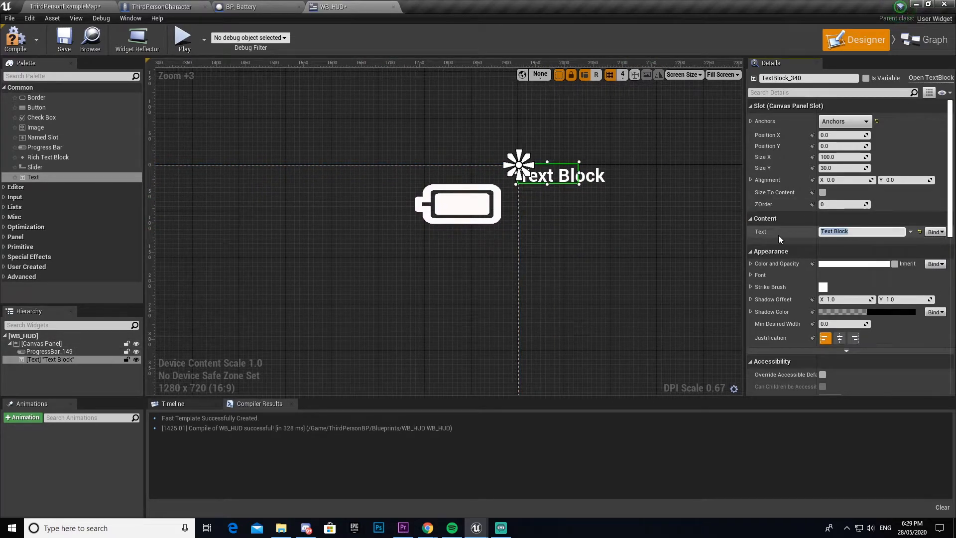
{"action": "type", "text": "0"}
{"action": "type", "text": "64"}
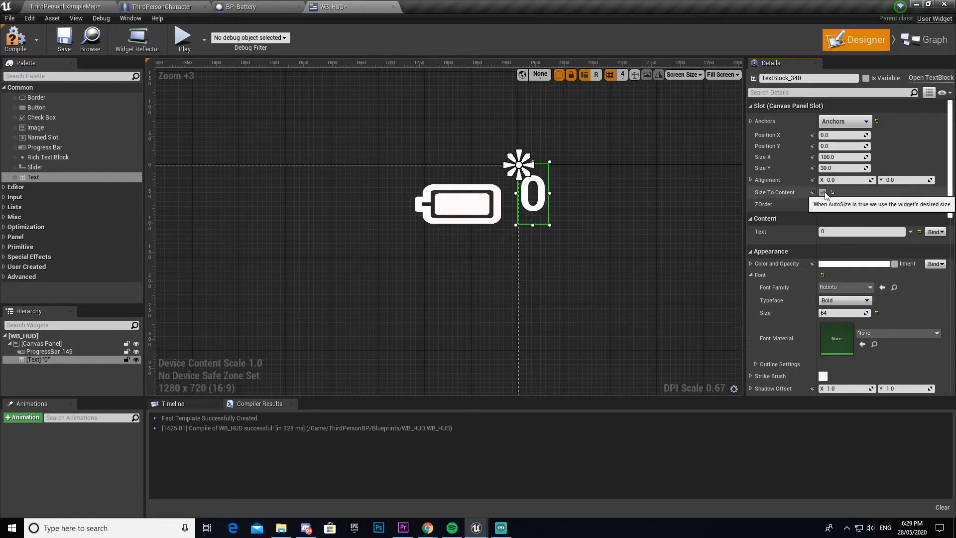
{"action": "left_click", "coordinate": [823, 192]}
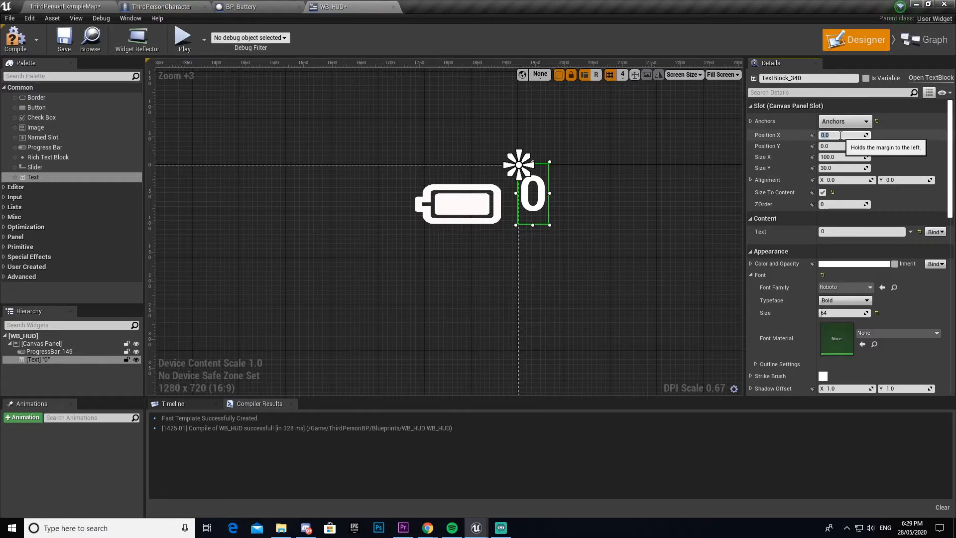
{"action": "type", "text": "-300.0"}
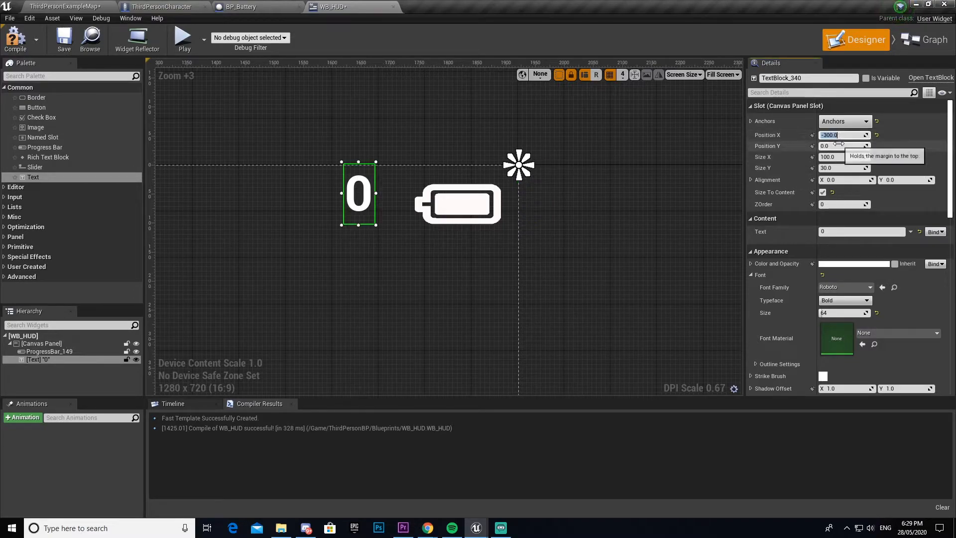
{"action": "type", "text": "16.0"}
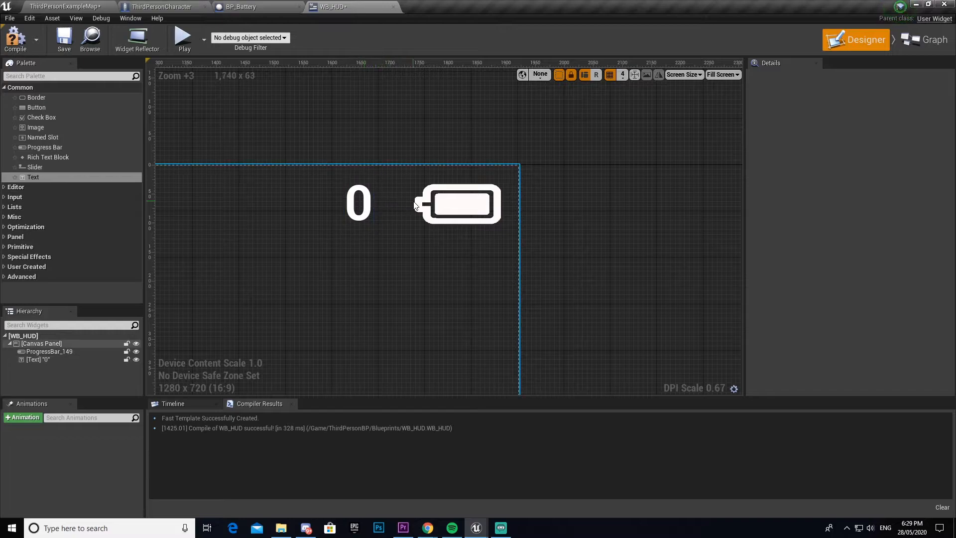
{"action": "left_click", "coordinate": [359, 203]}
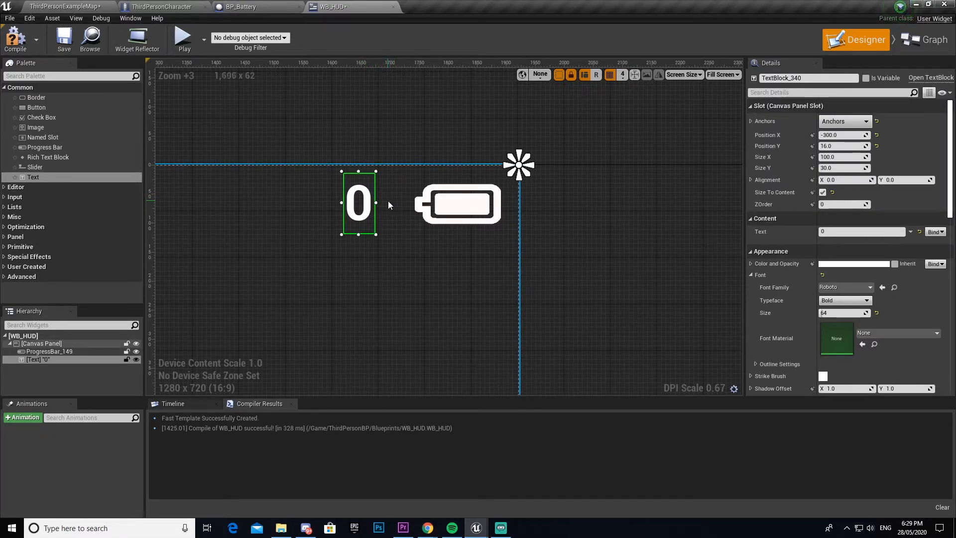
{"action": "left_click", "coordinate": [457, 205]}
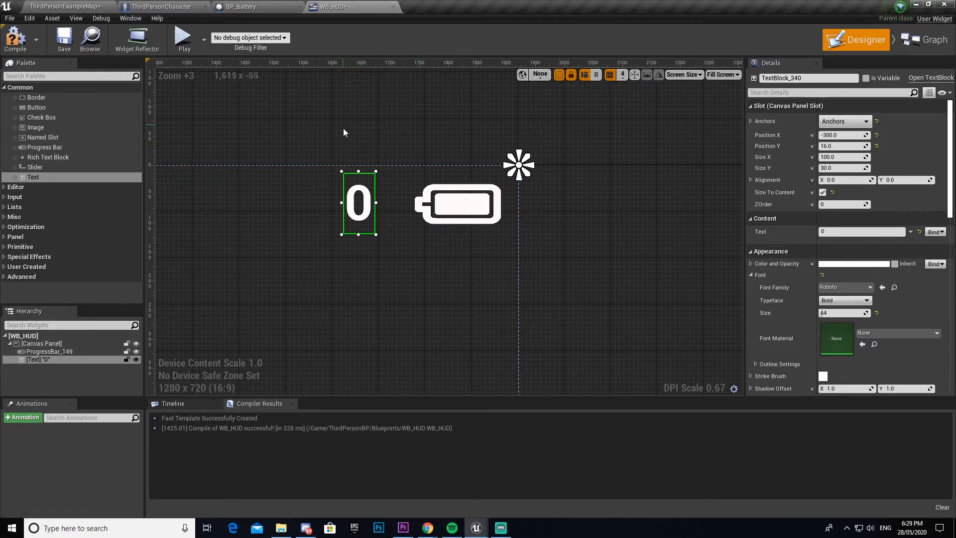
{"action": "scroll", "scroll_direction": "down", "scroll_amount": 3}
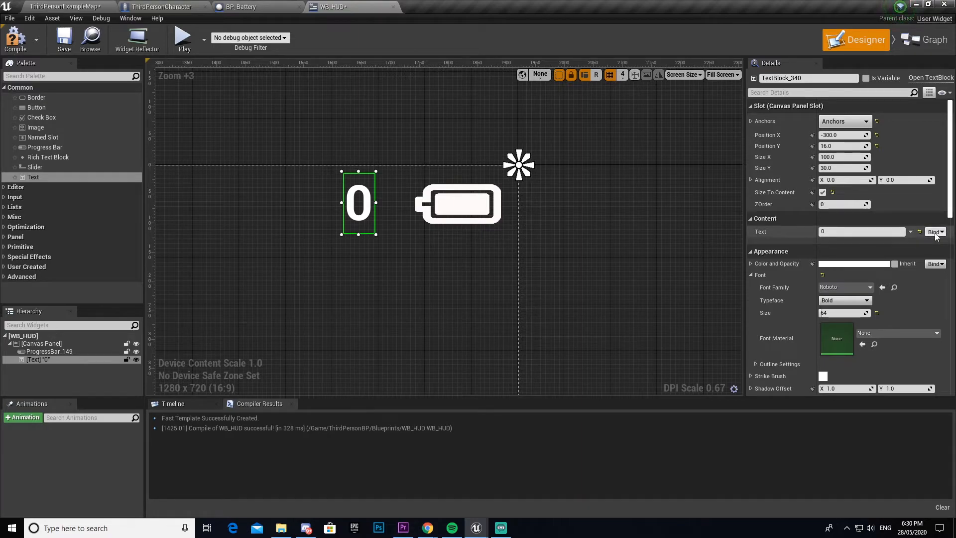
Step: Create a binding for the text value and rename it NumberOfBatteriesStored
{"action": "left_click", "coordinate": [928, 39]}
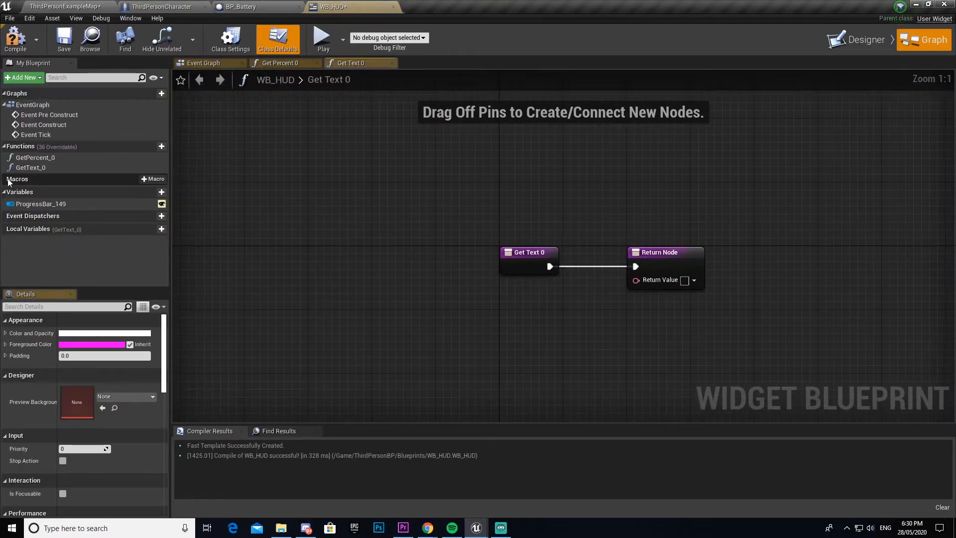
{"action": "double_click", "coordinate": [30, 168]}
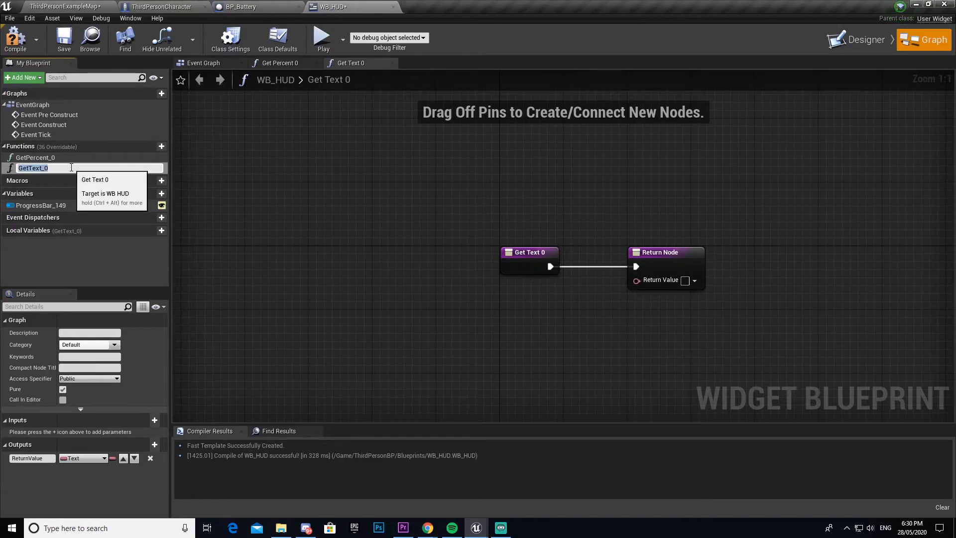
{"action": "type", "text": "NumberOfBatteriesStored"}
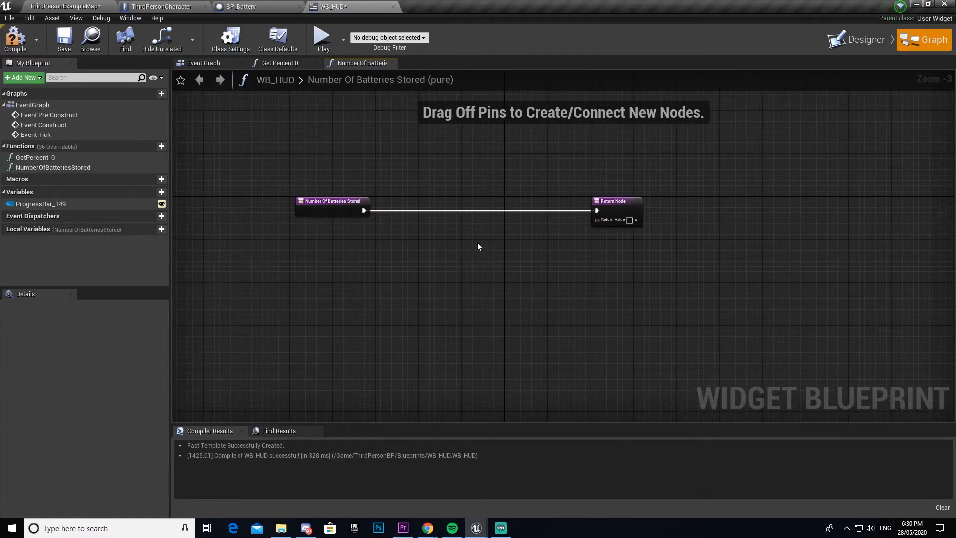
Step: Cast Get Player Character to ThirdPersonCharacter and read its NVBattery Storage
{"action": "type", "text": "cast"}
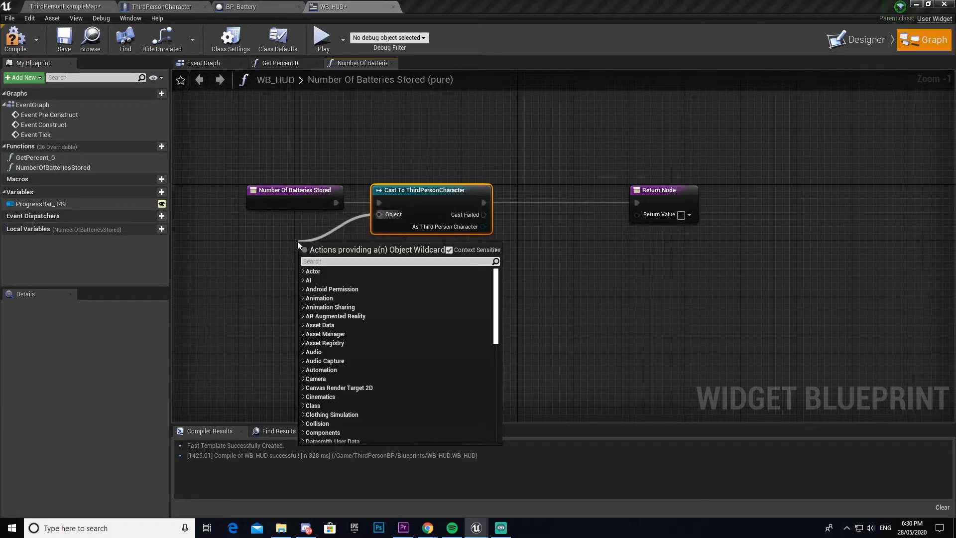
{"action": "type", "text": "get player char"}
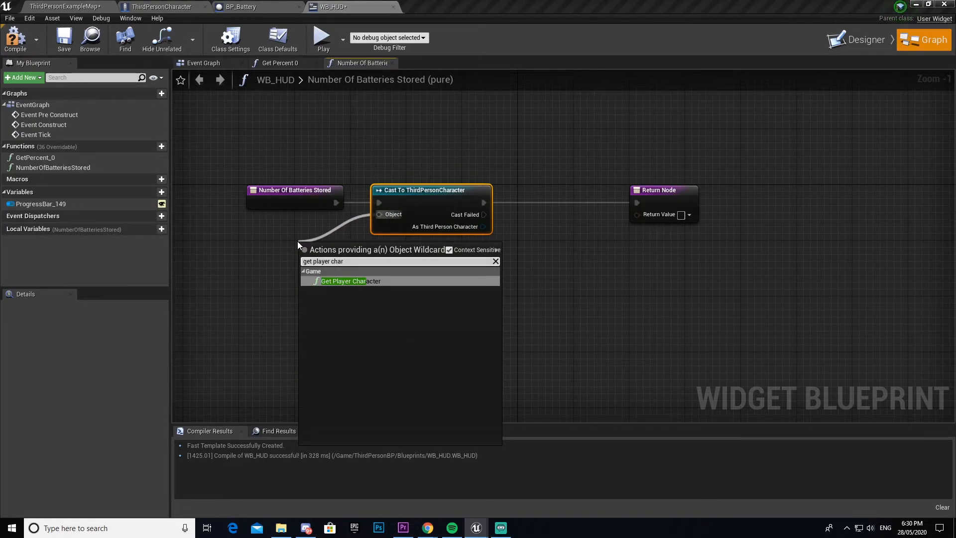
{"action": "left_click", "coordinate": [345, 280]}
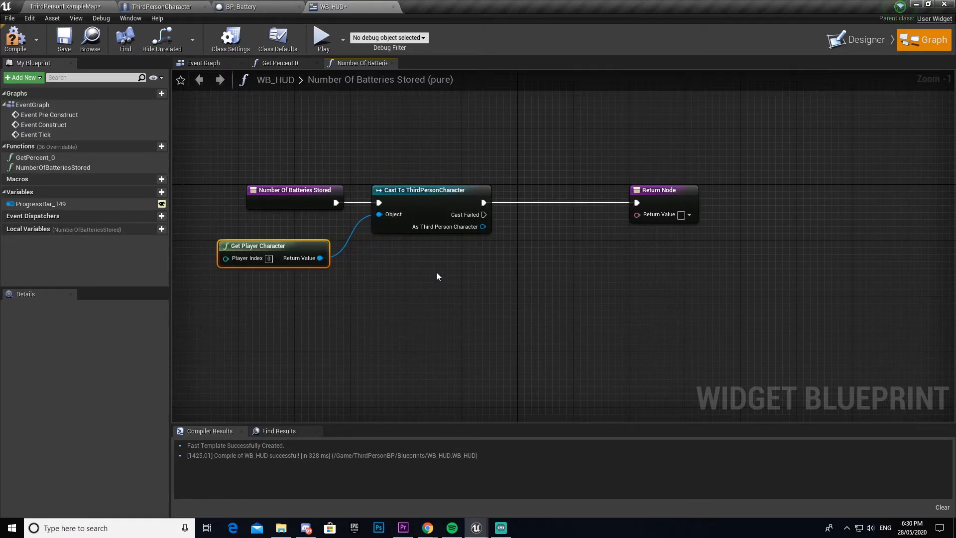
{"action": "left_click_drag", "start_coordinate": [483, 226], "coordinate": [394, 280]}
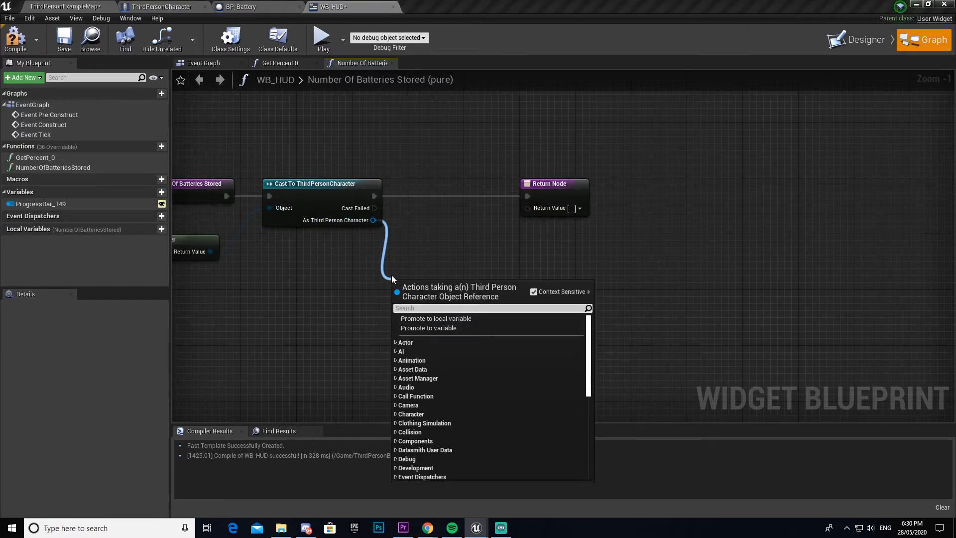
{"action": "type", "text": "nv batt"}
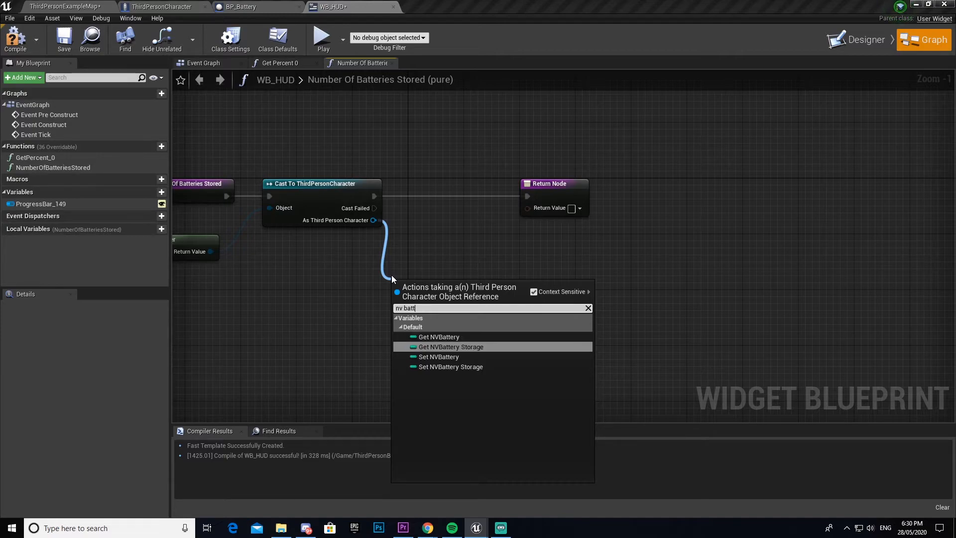
{"action": "left_click", "coordinate": [451, 346]}
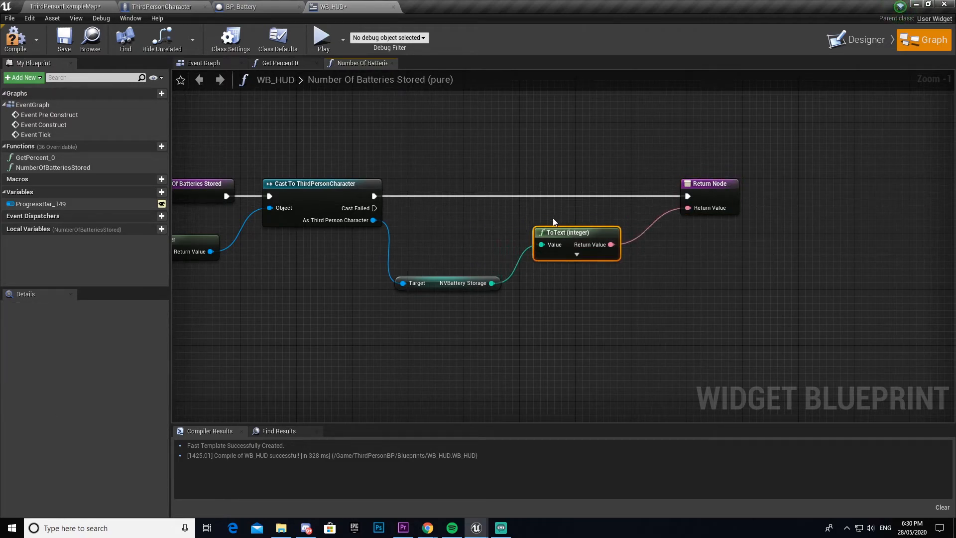
{"action": "scroll", "scroll_direction": "down", "scroll_amount": 3}
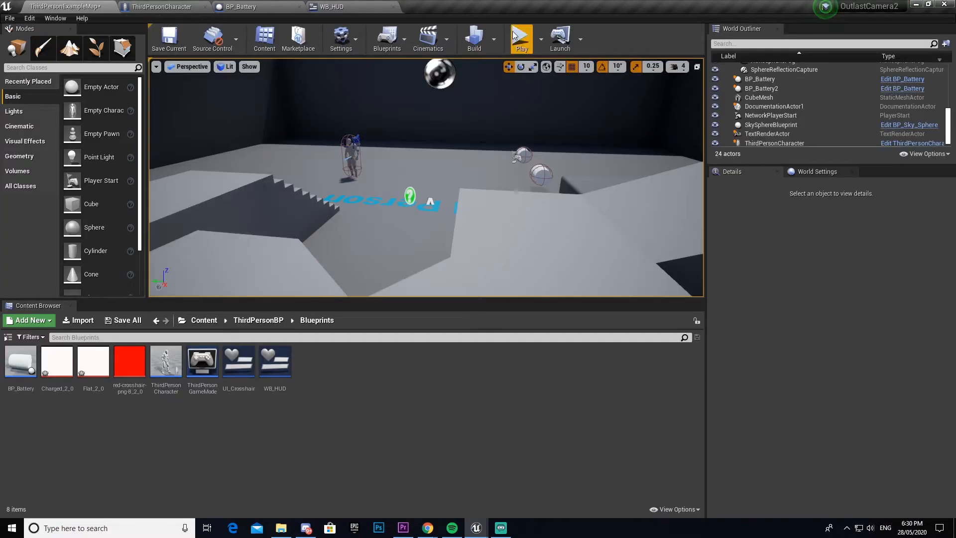
{"action": "left_click", "coordinate": [521, 38]}
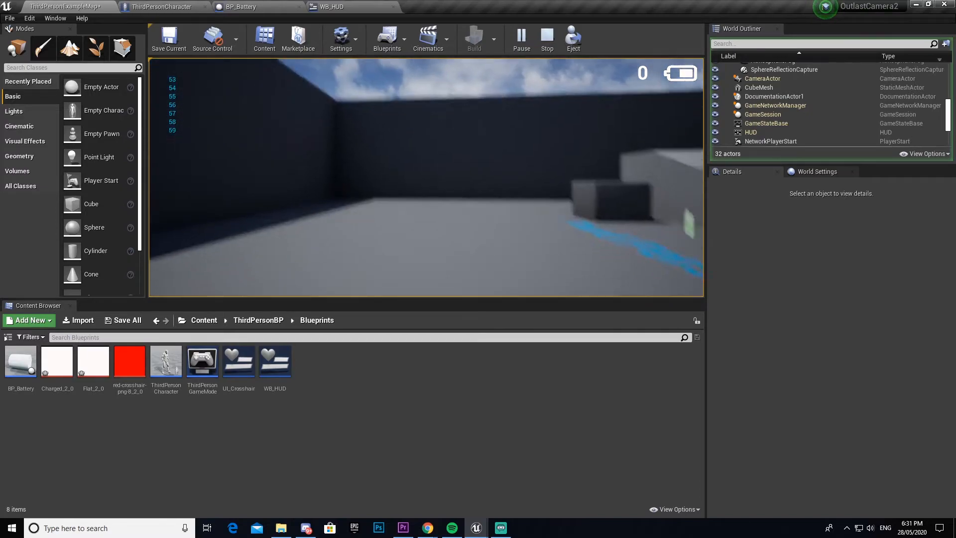
{"action": "left_click", "coordinate": [546, 39]}
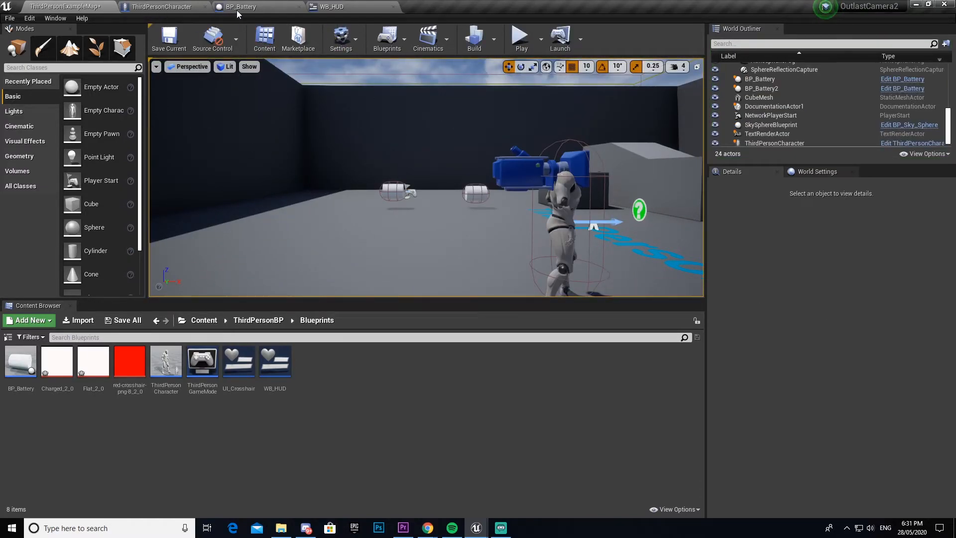
Step: Compile BP_Battery in its tab, then return to the ThirdPersonExampleMap level
{"action": "left_click", "coordinate": [238, 6]}
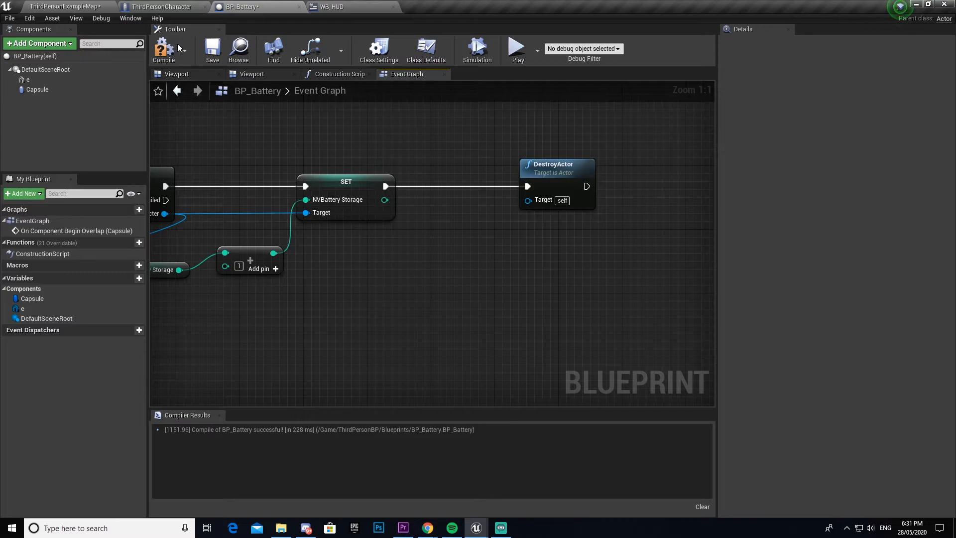
{"action": "left_click", "coordinate": [163, 49]}
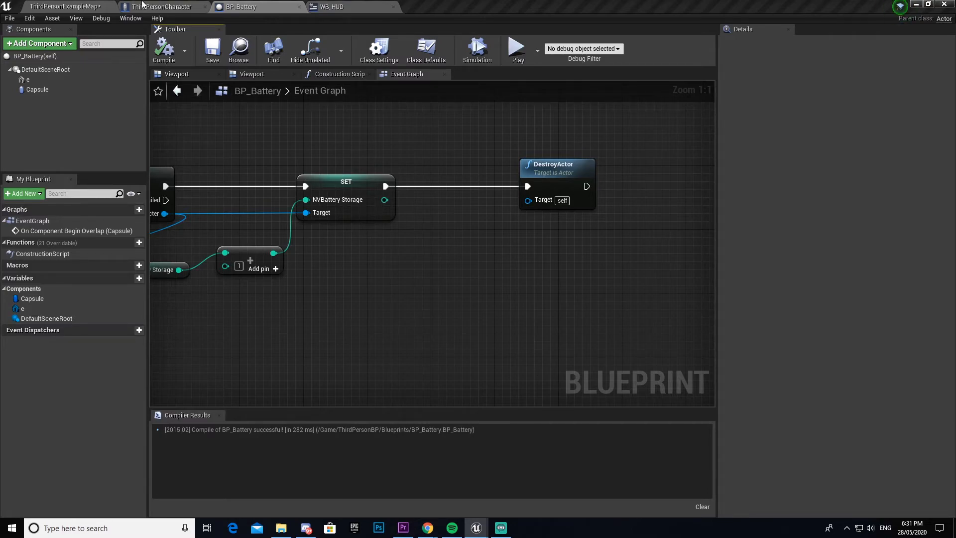
{"action": "left_click", "coordinate": [64, 7]}
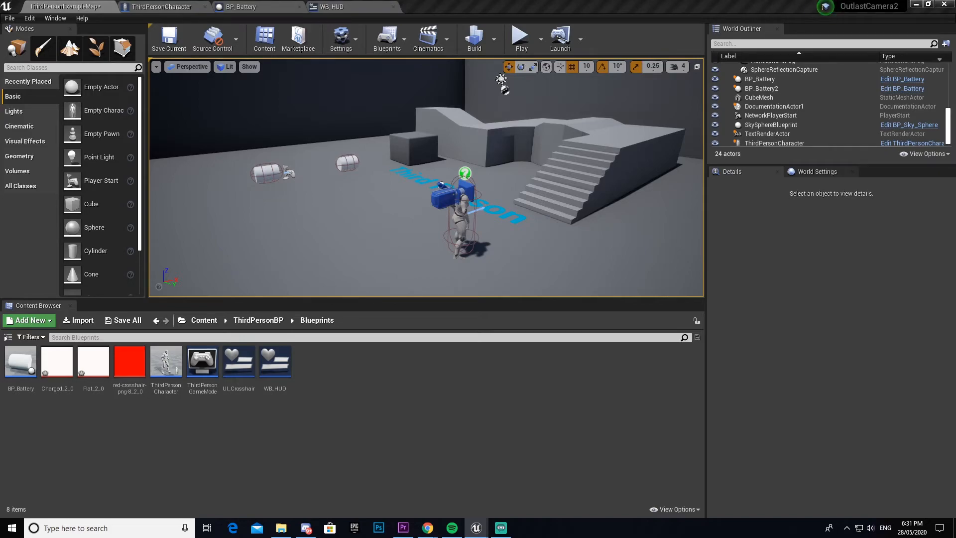
Step: Bind Zoom In to Mouse Wheel Up and add a Zoom Out action mapping
{"action": "left_click", "coordinate": [340, 38]}
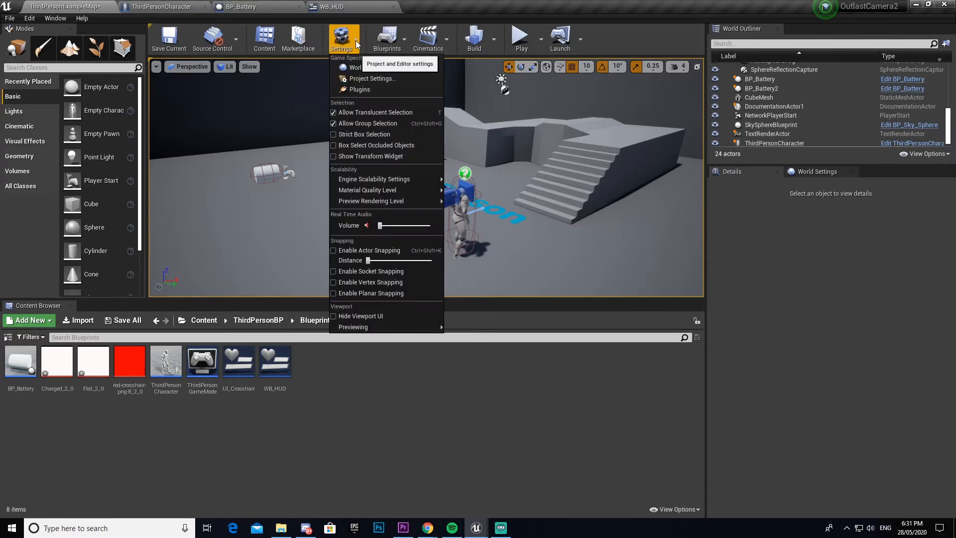
{"action": "left_click", "coordinate": [372, 78]}
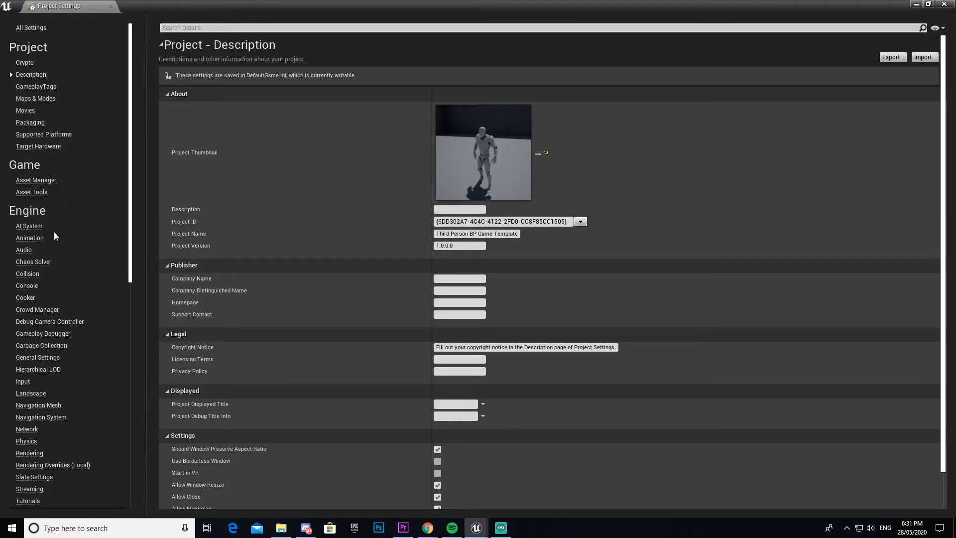
{"action": "left_click", "coordinate": [22, 381]}
{"action": "type", "text": "mouse"}
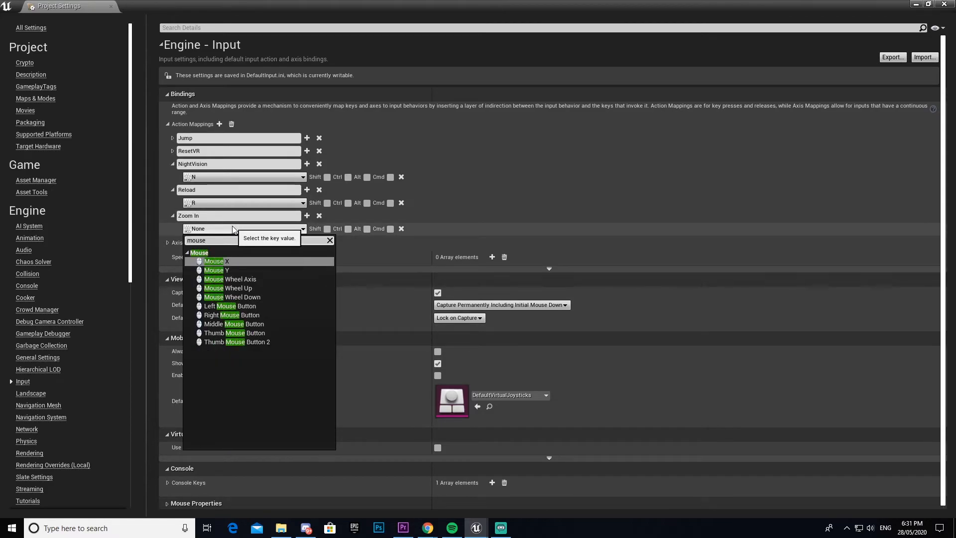
{"action": "left_click", "coordinate": [227, 288]}
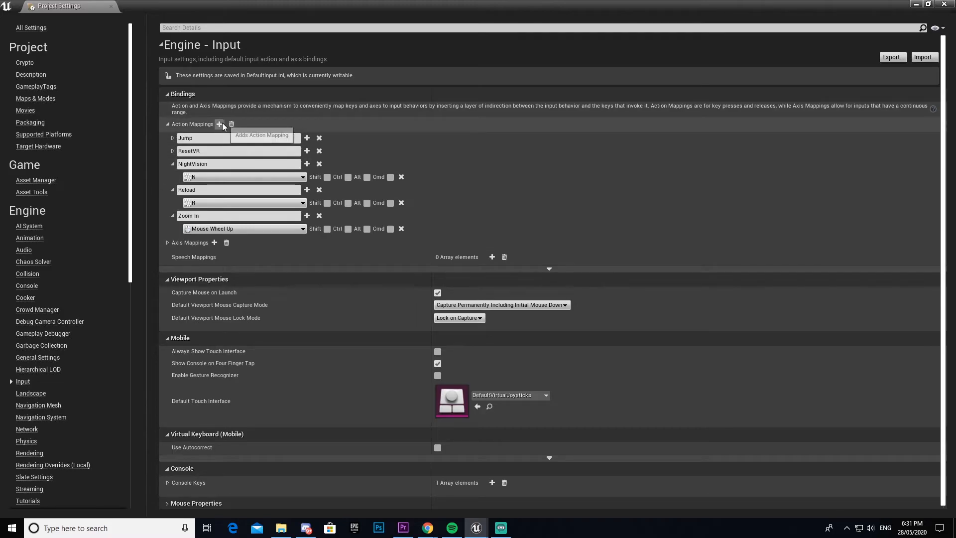
{"action": "left_click", "coordinate": [220, 124]}
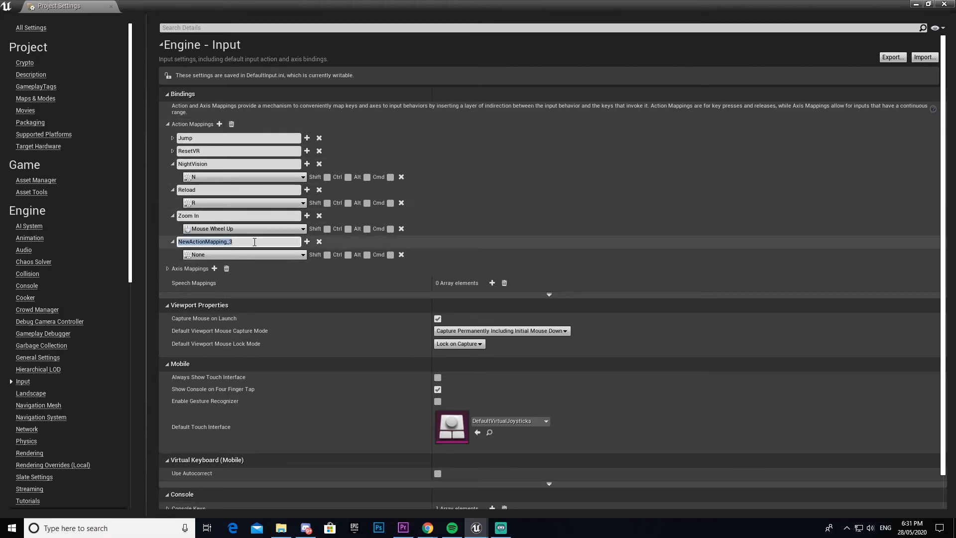
{"action": "type", "text": "Zoom Out"}
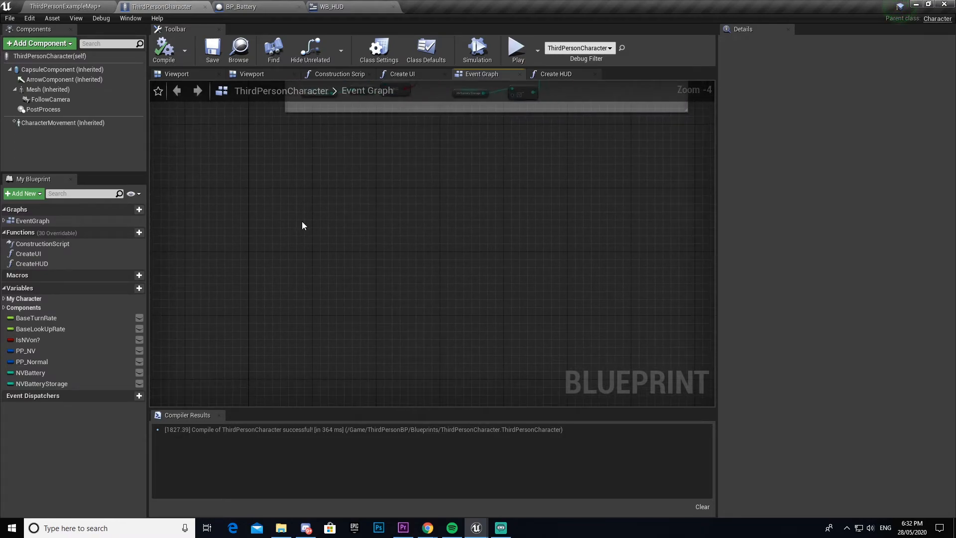
Step: Place an InputAction Zoom In event and feed its Pressed output into a Branch
{"action": "type", "text": "z"}
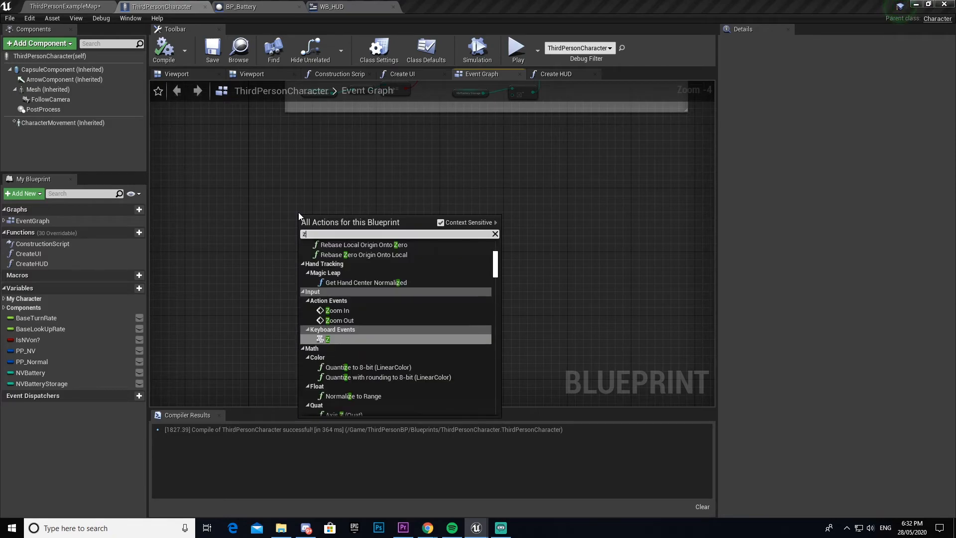
{"action": "left_click", "coordinate": [338, 310]}
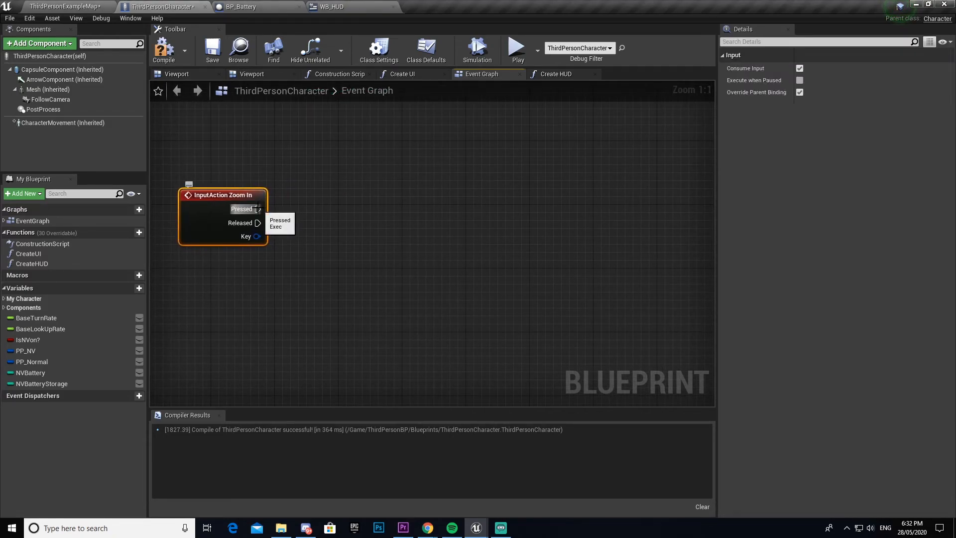
{"action": "left_click_drag", "start_coordinate": [258, 208], "coordinate": [388, 211]}
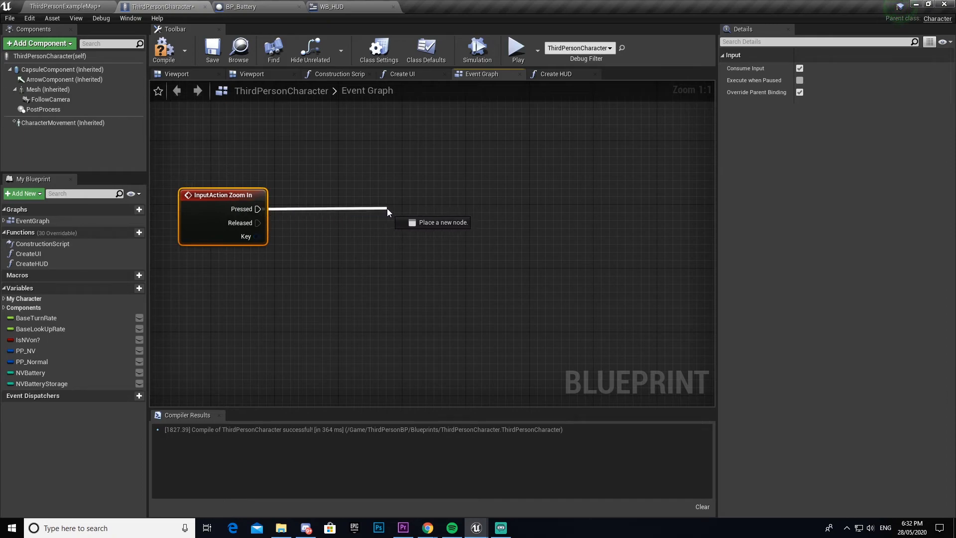
{"action": "left_click", "coordinate": [443, 222]}
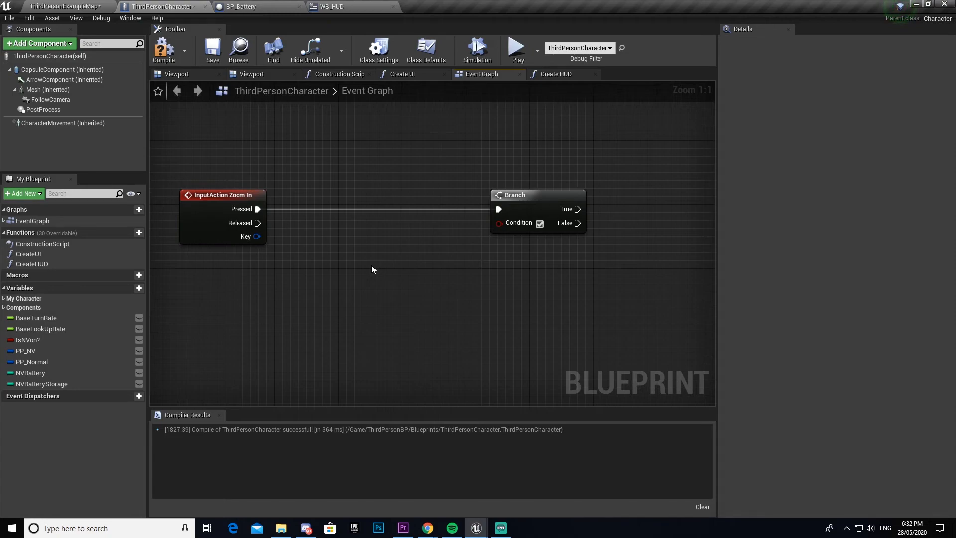
{"action": "mouse_move", "coordinate": [351, 299]}
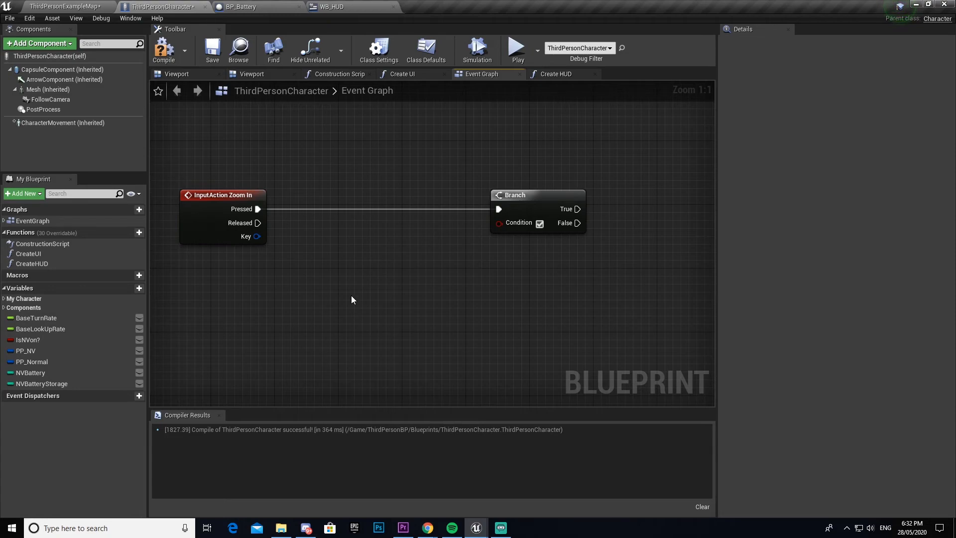
Step: Create a float variable named MinFOV
{"action": "left_click", "coordinate": [128, 288]}
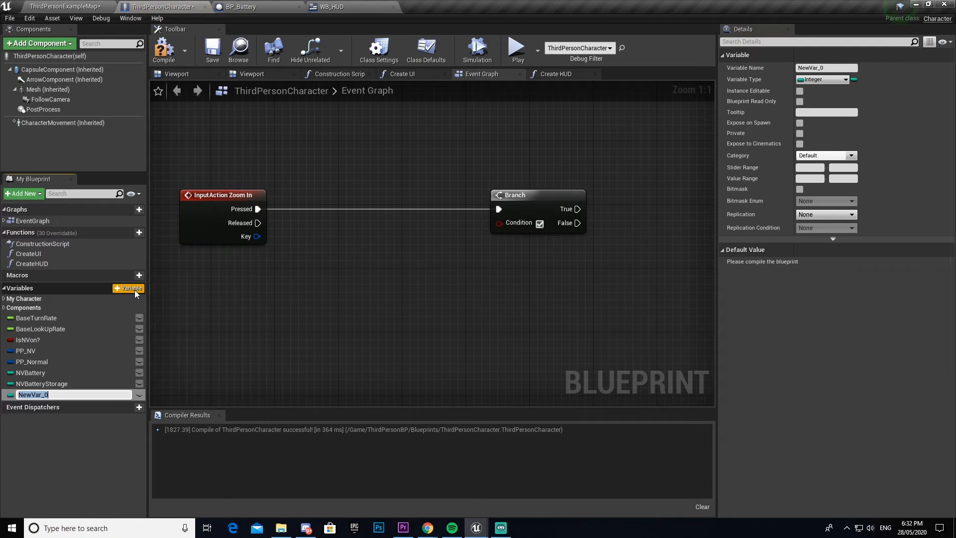
{"action": "type", "text": "MIN"}
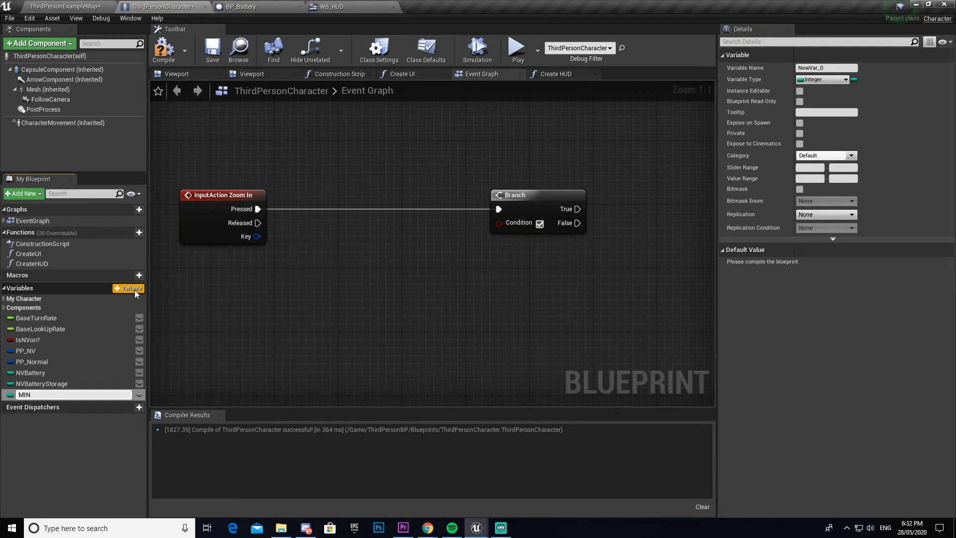
{"action": "type", "text": "MinFOV"}
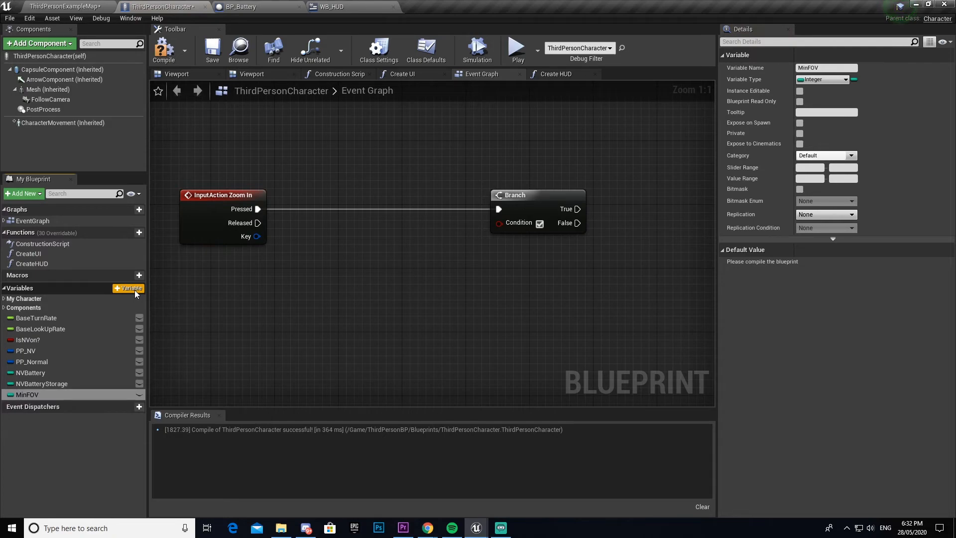
{"action": "left_click", "coordinate": [851, 79]}
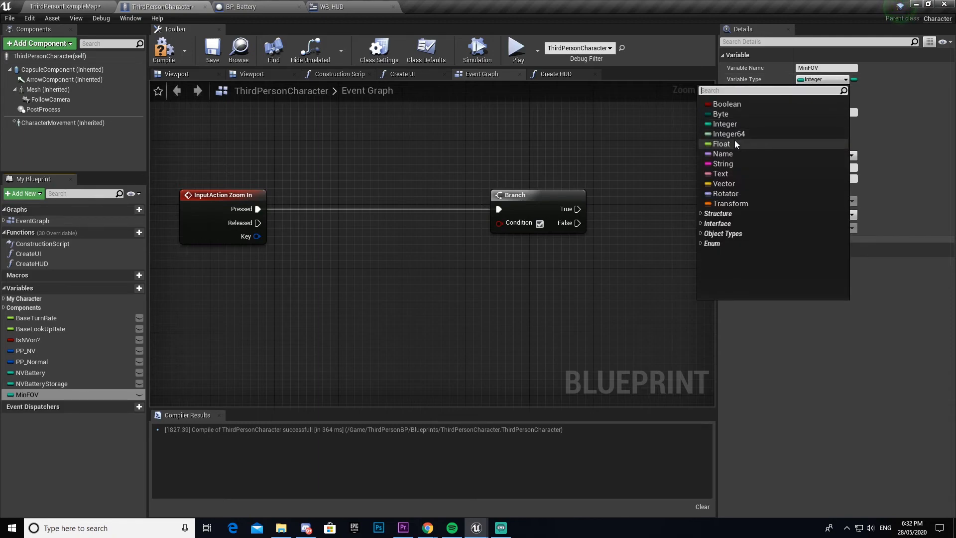
{"action": "left_click", "coordinate": [721, 143]}
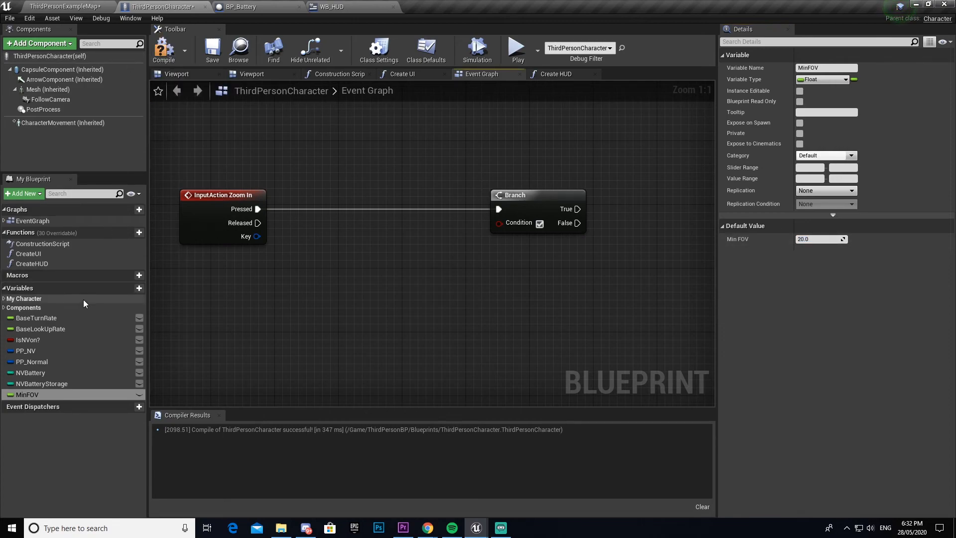
{"action": "mouse_move", "coordinate": [125, 339]}
{"action": "type", "text": "DefaultFOV"}
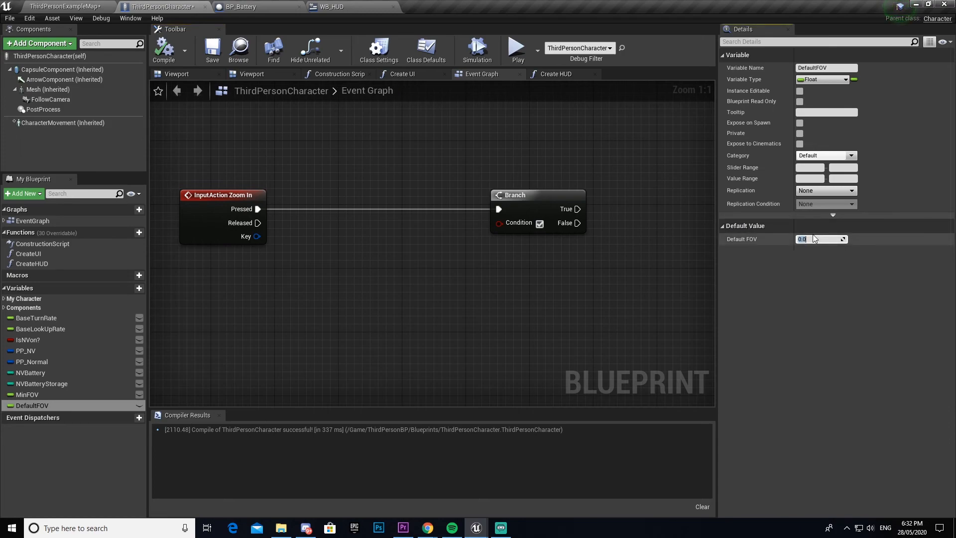
Step: Enter the 90.0 default, add another variable, and compile ThirdPersonCharacter
{"action": "type", "text": "90.0"}
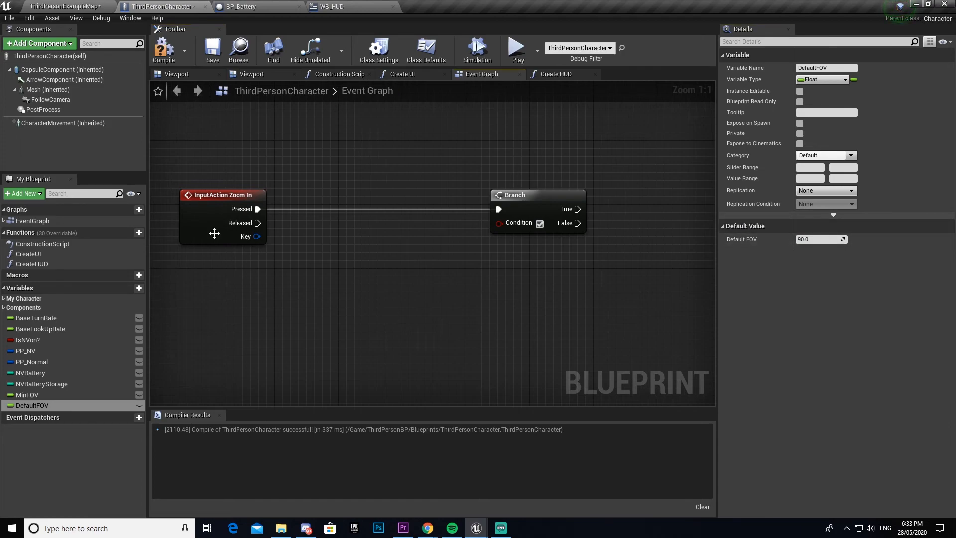
{"action": "mouse_move", "coordinate": [190, 186]}
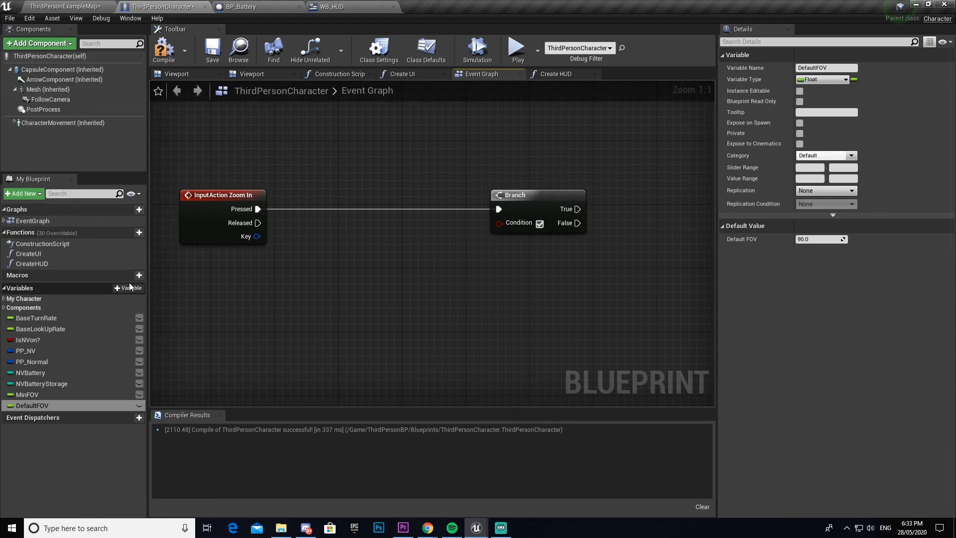
{"action": "left_click", "coordinate": [128, 288]}
{"action": "type", "text": "CurrentZoom"}
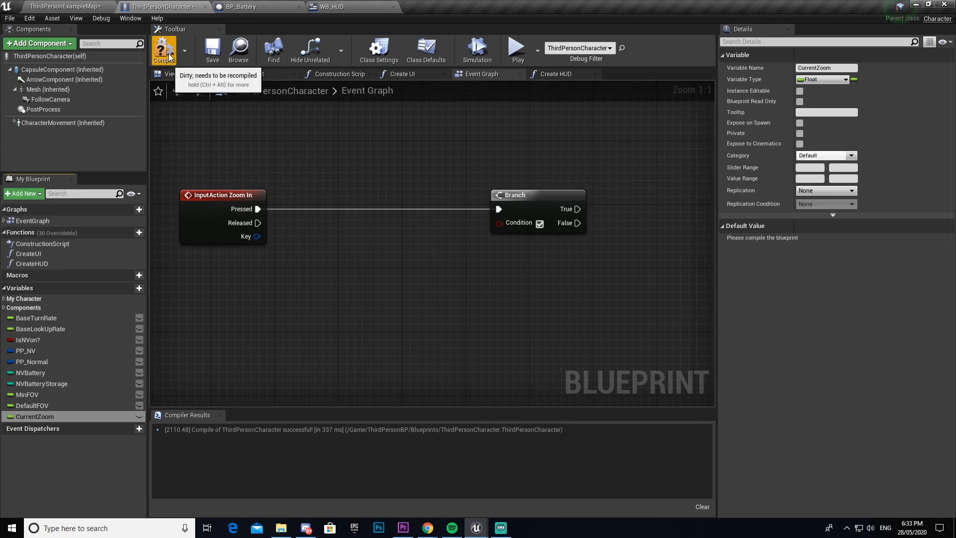
{"action": "left_click", "coordinate": [163, 50]}
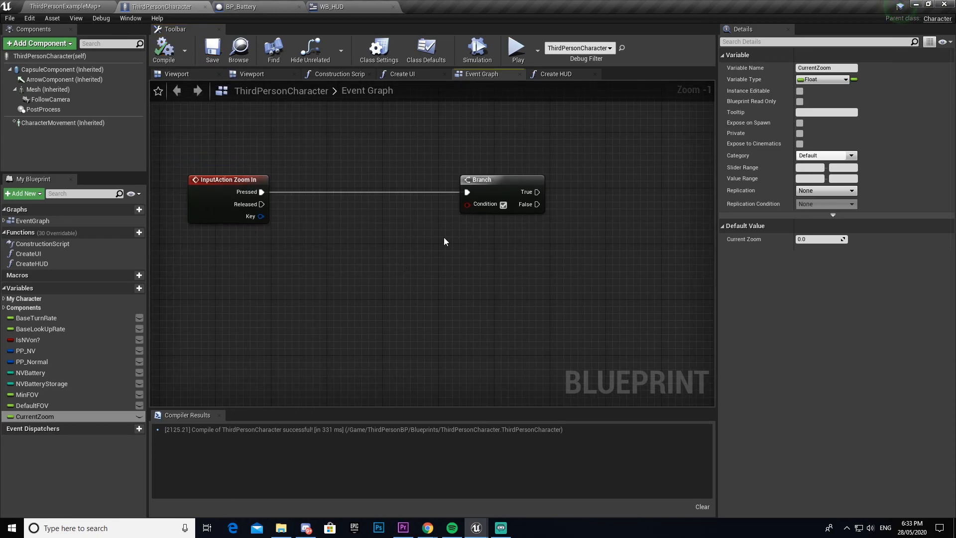
{"action": "scroll", "scroll_direction": "down", "scroll_amount": 3}
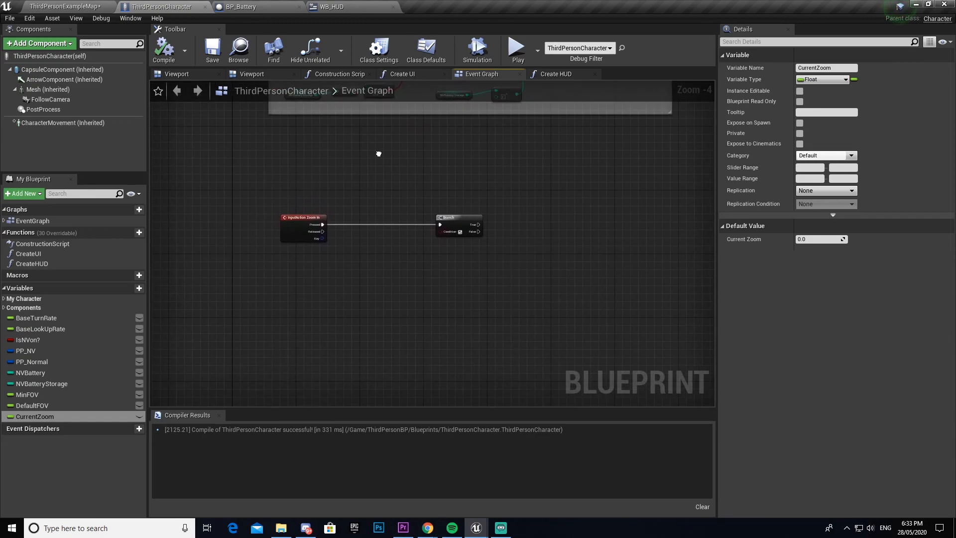
{"action": "mouse_move", "coordinate": [379, 158]}
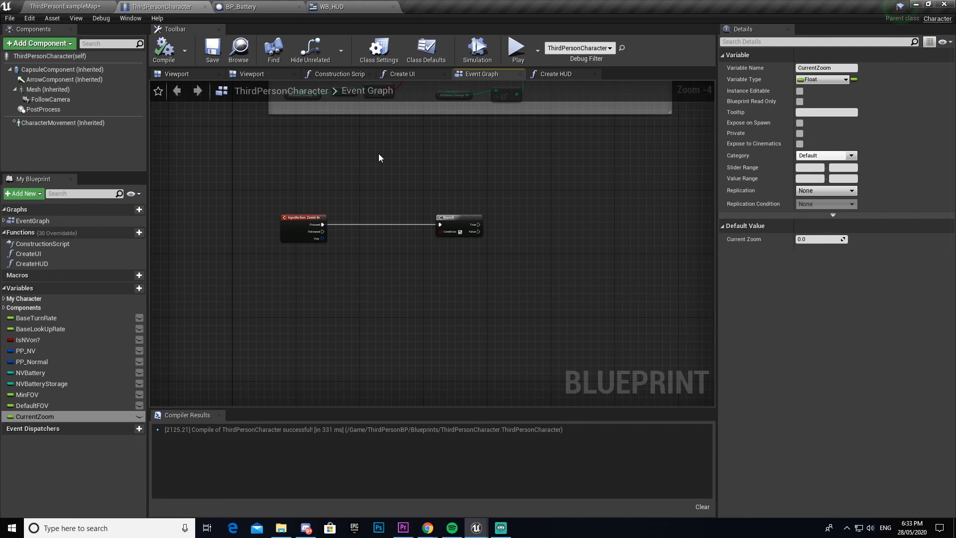
{"action": "mouse_move", "coordinate": [366, 183]}
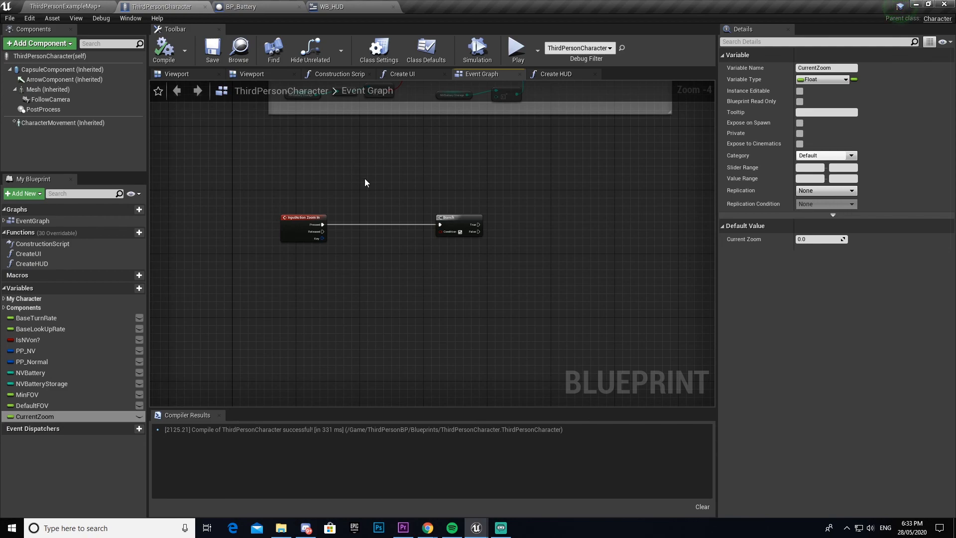
{"action": "mouse_move", "coordinate": [414, 169]}
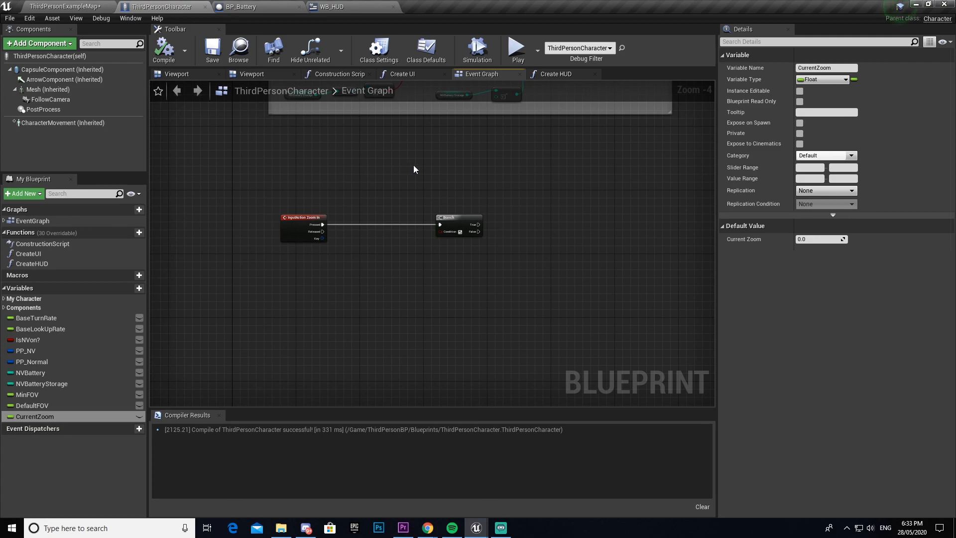
{"action": "mouse_move", "coordinate": [445, 225]}
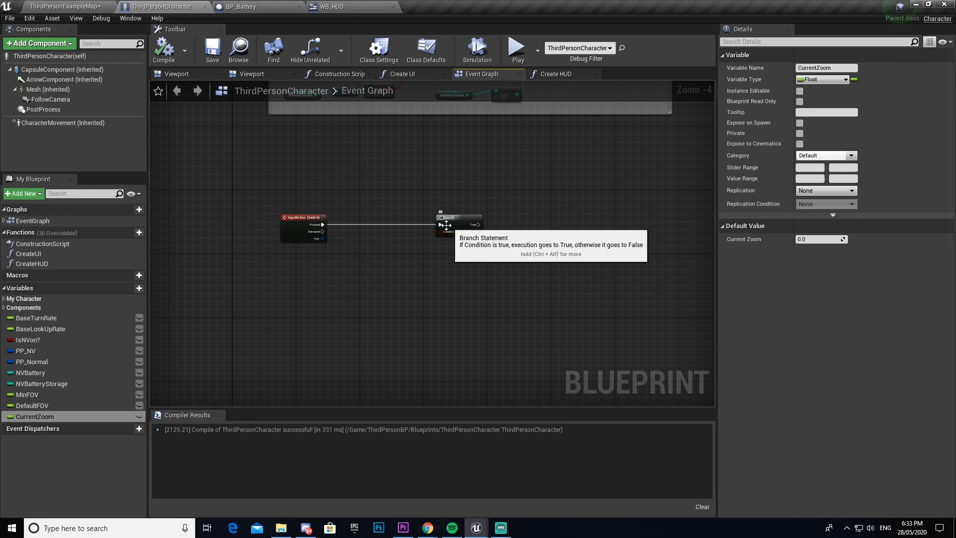